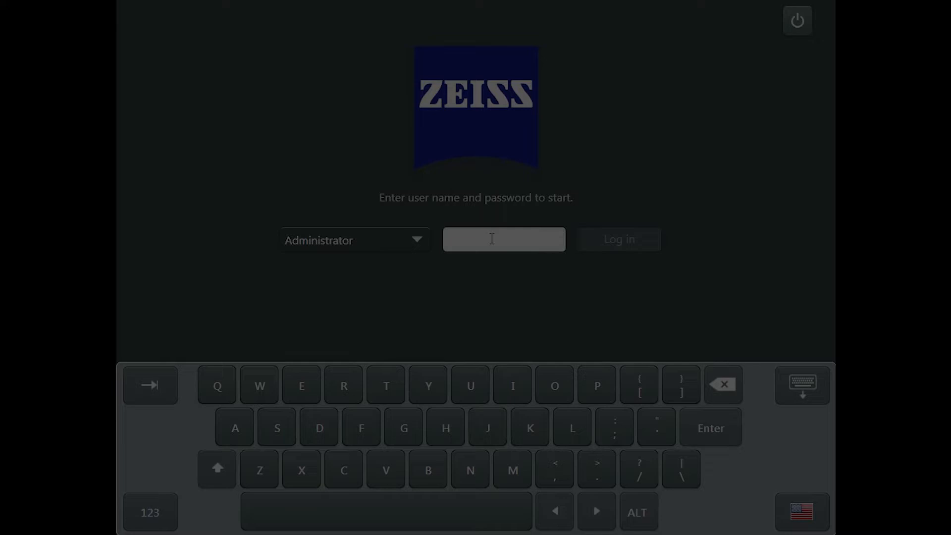
Step: Log in as Administrator with the password to reach the patient list
left_click(503, 239)
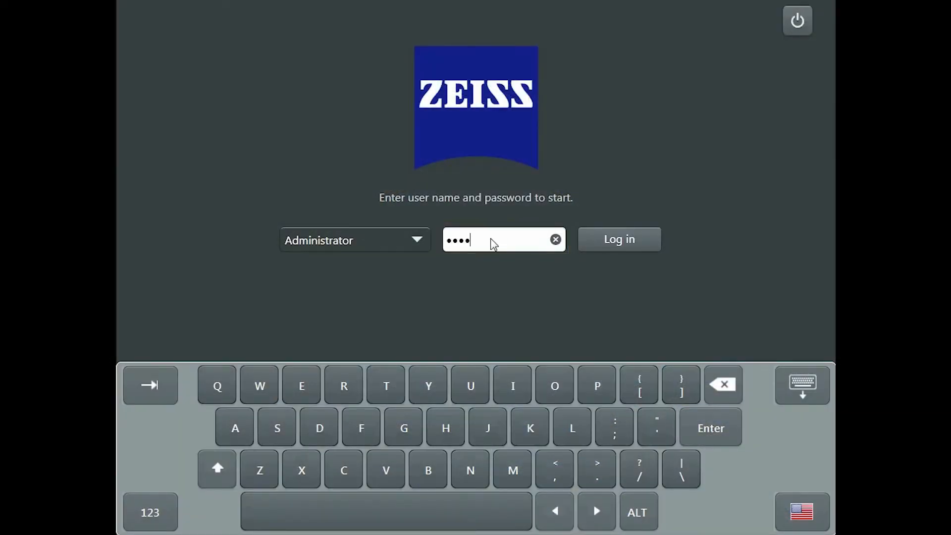
left_click(618, 239)
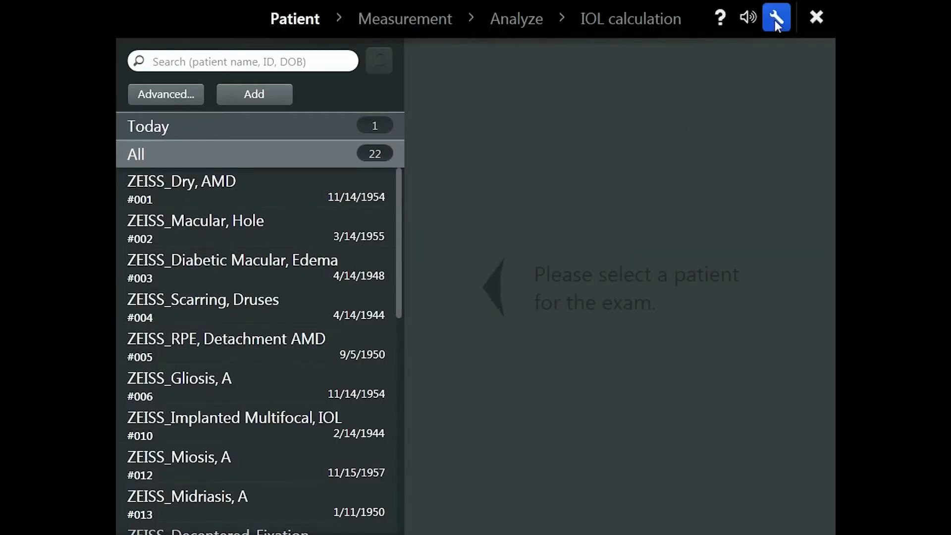
Step: Start the ULIB import from IOL management under Advanced settings, reaching the disclaimer
left_click(776, 17)
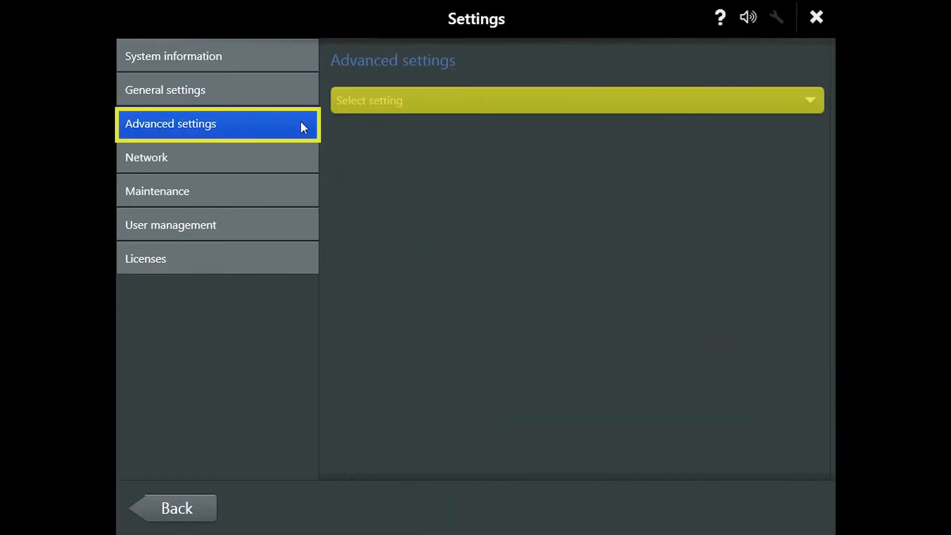
left_click(577, 100)
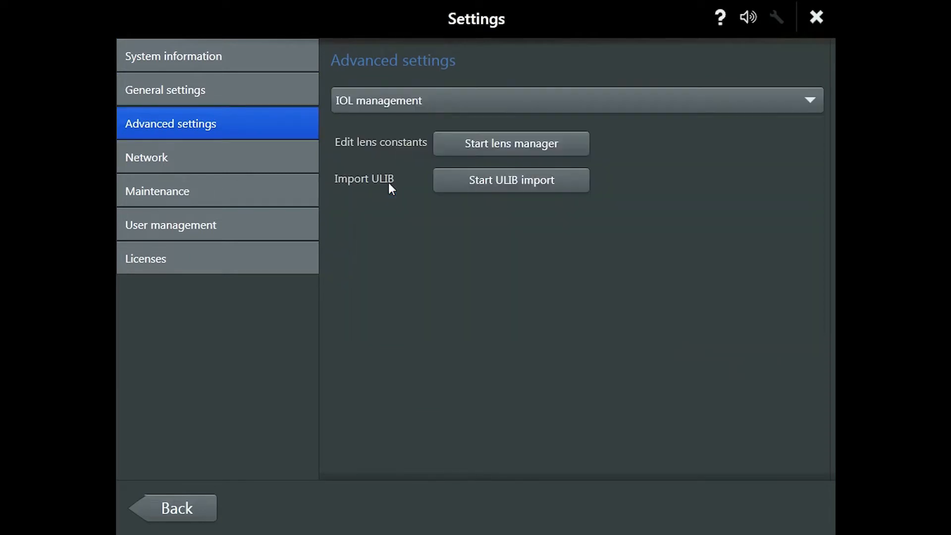
left_click(511, 179)
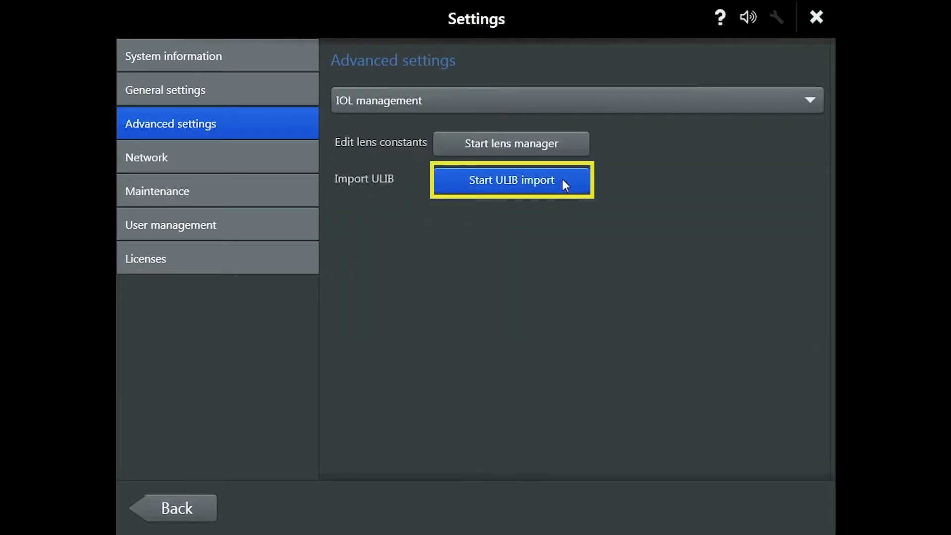
left_click(511, 181)
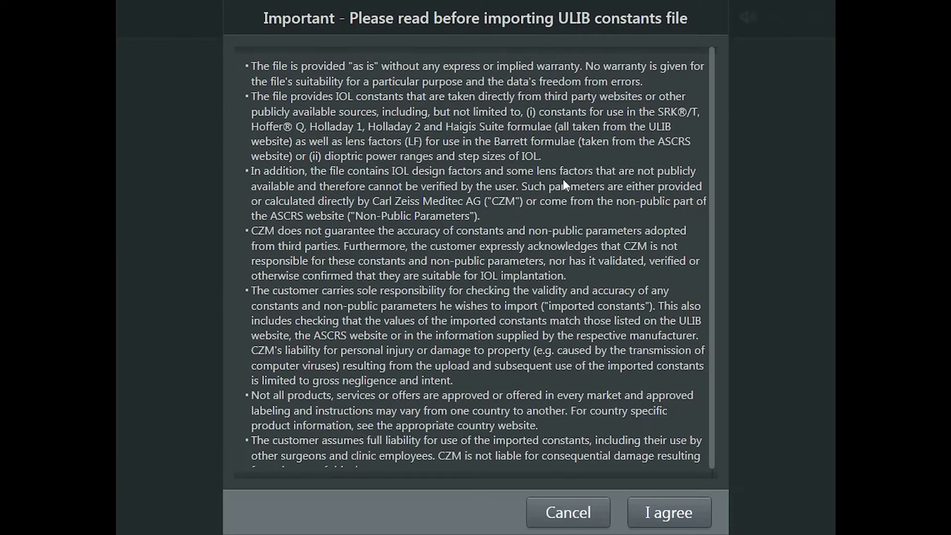
scroll("down", 3)
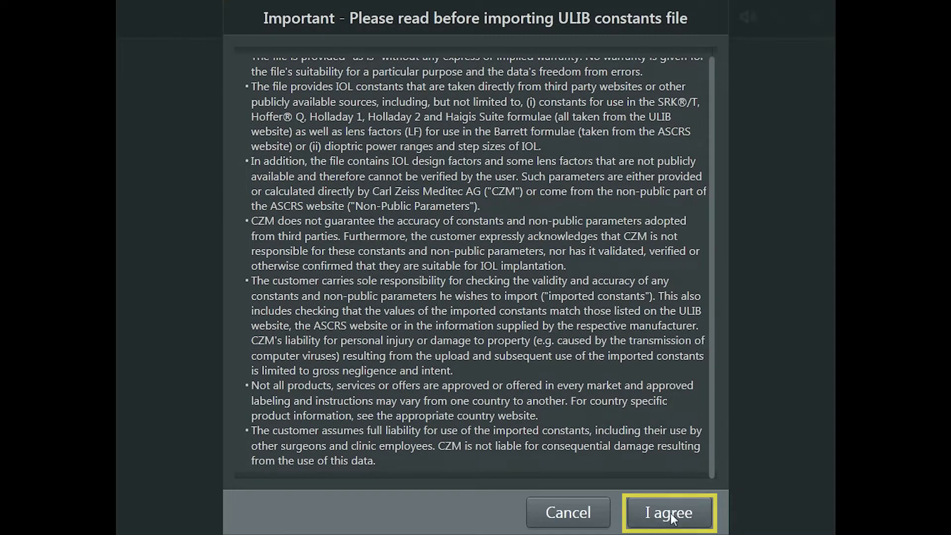
Step: Agree to the ULIB disclaimer and select two physicians to receive the lens constants
left_click(668, 512)
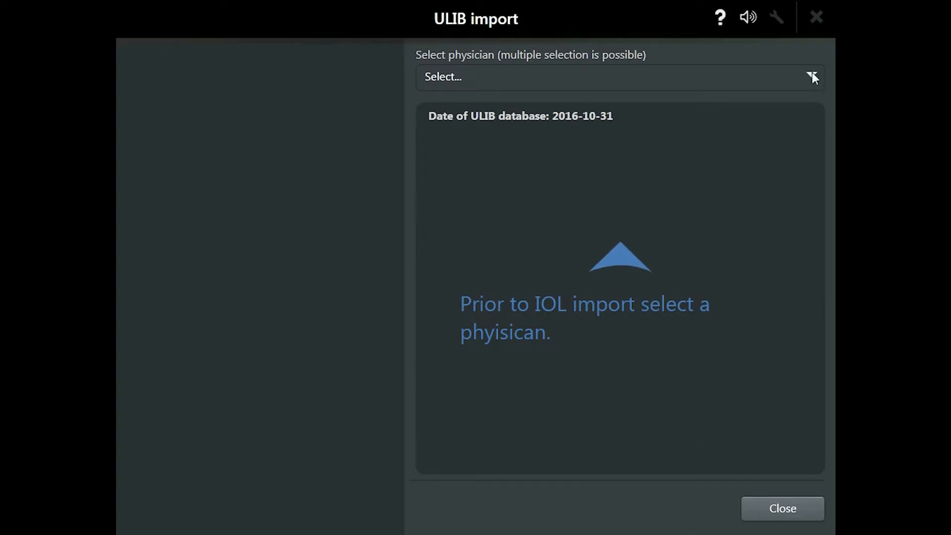
left_click(812, 78)
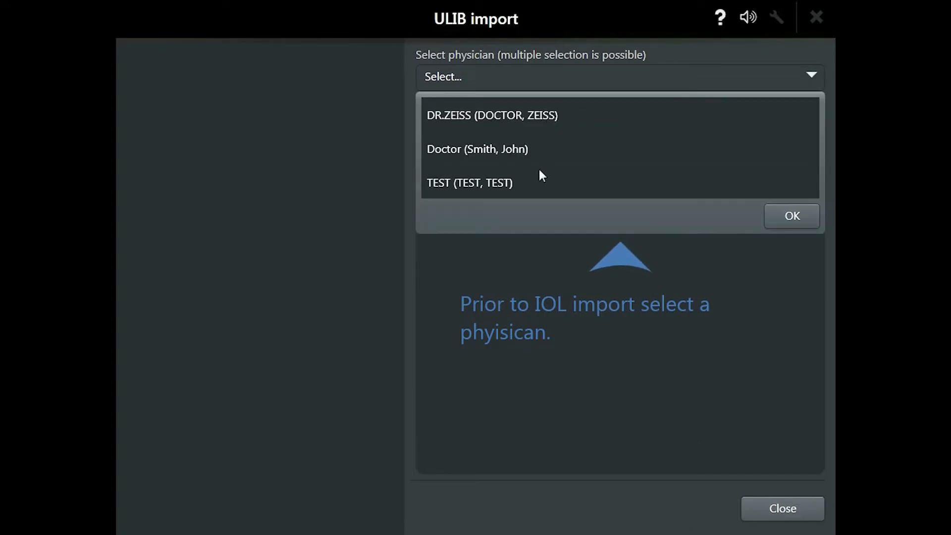
left_click(491, 115)
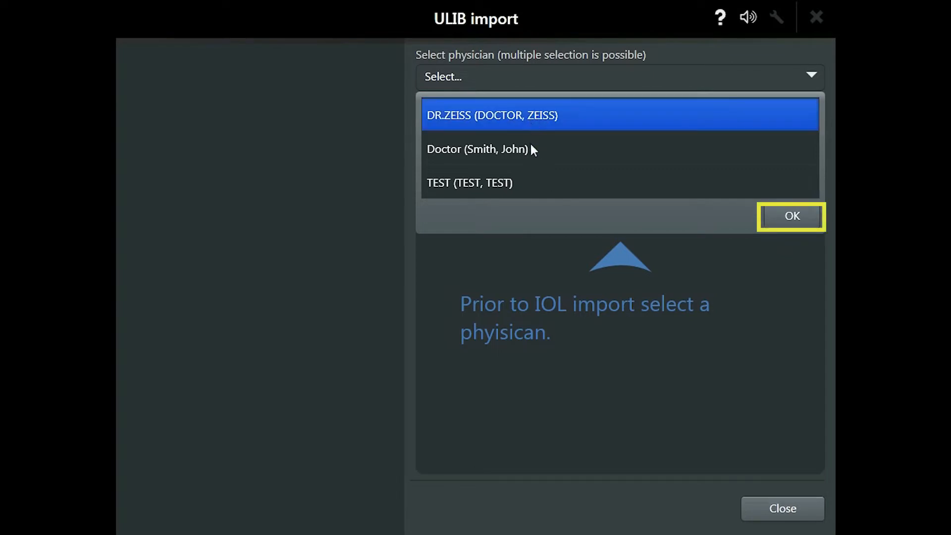
left_click(477, 149)
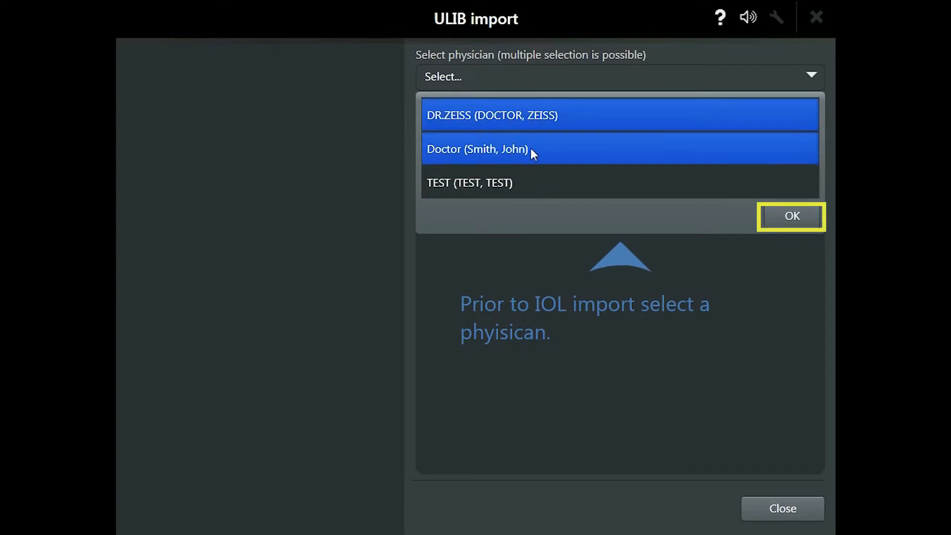
left_click(791, 216)
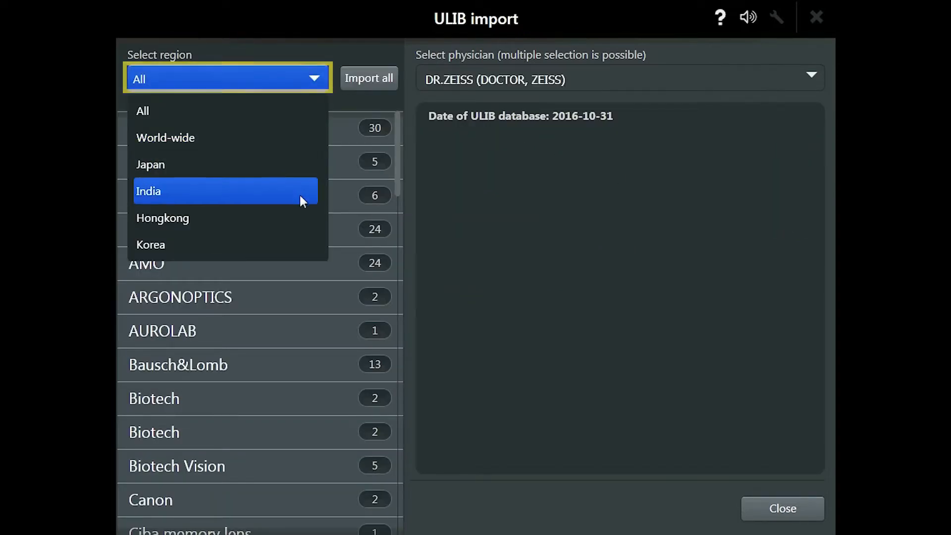
Step: Import all manufacturers' constants with region All and review the lenses marked as added
left_click(227, 79)
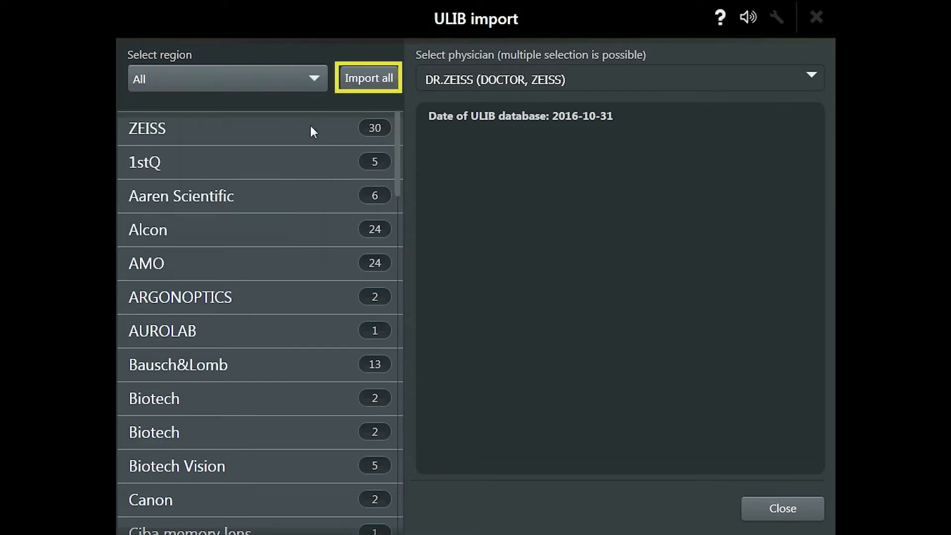
left_click(145, 128)
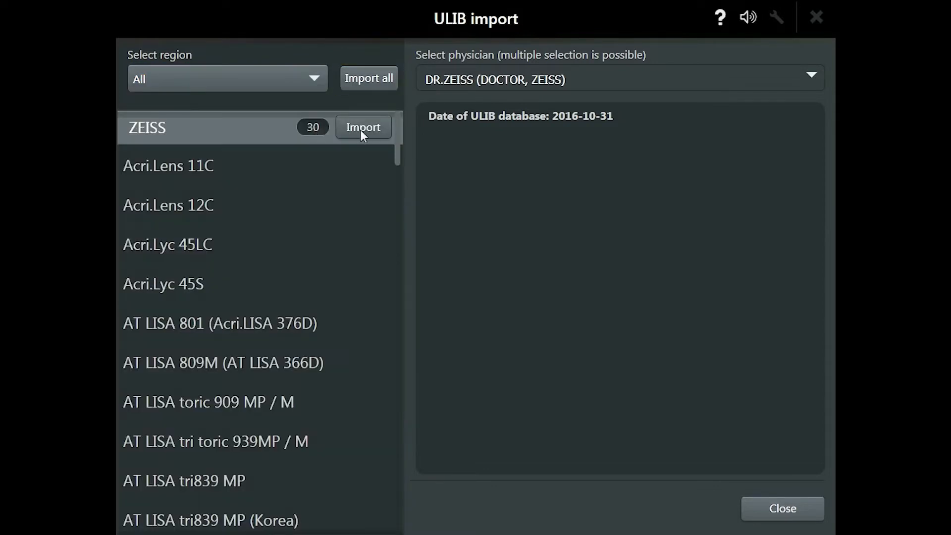
left_click(168, 165)
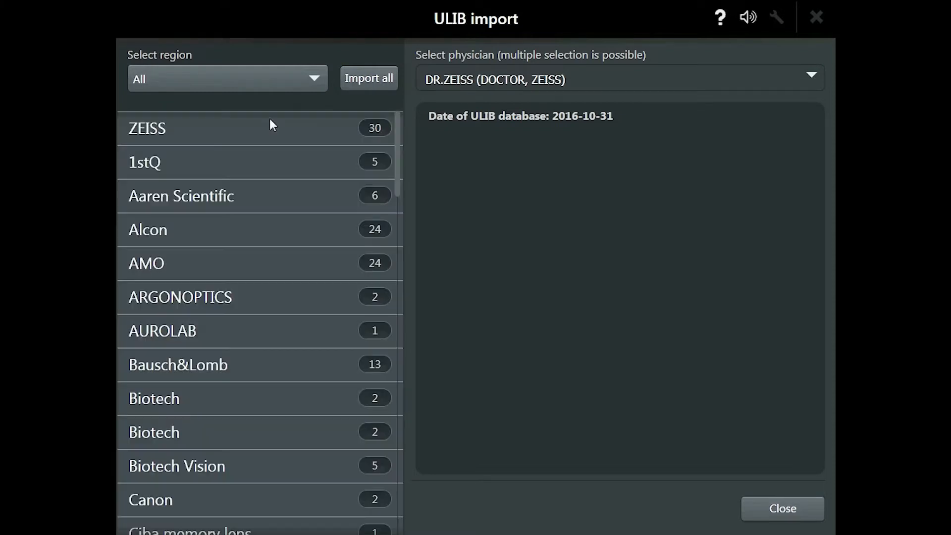
left_click(369, 78)
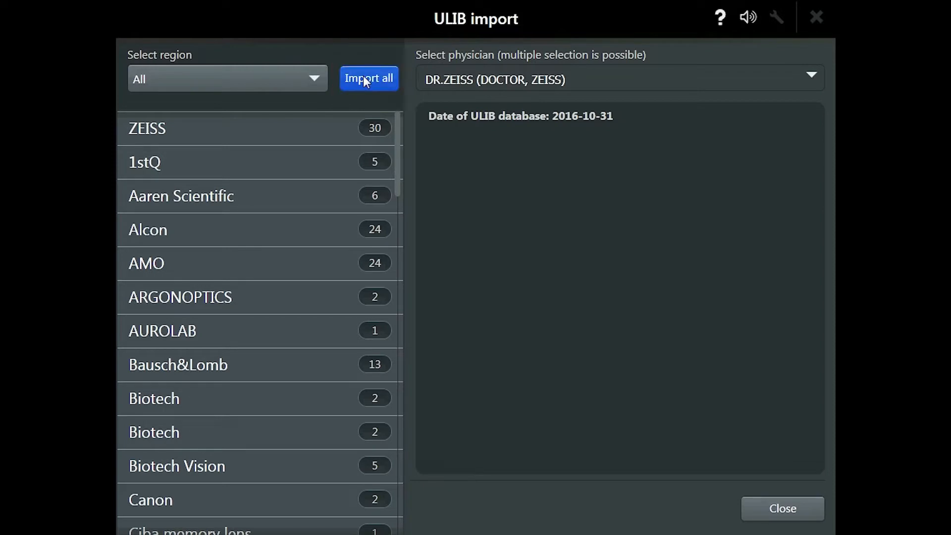
left_click(369, 77)
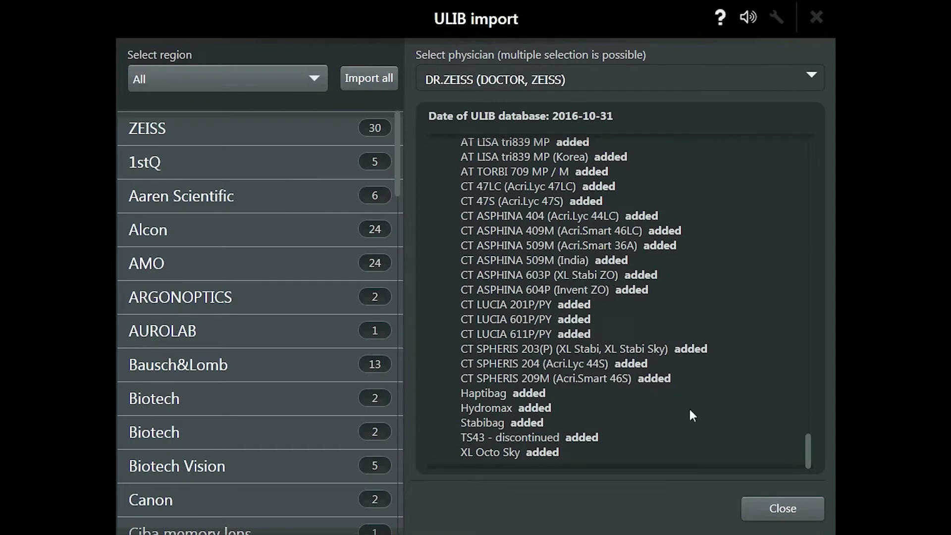
scroll("down", 3)
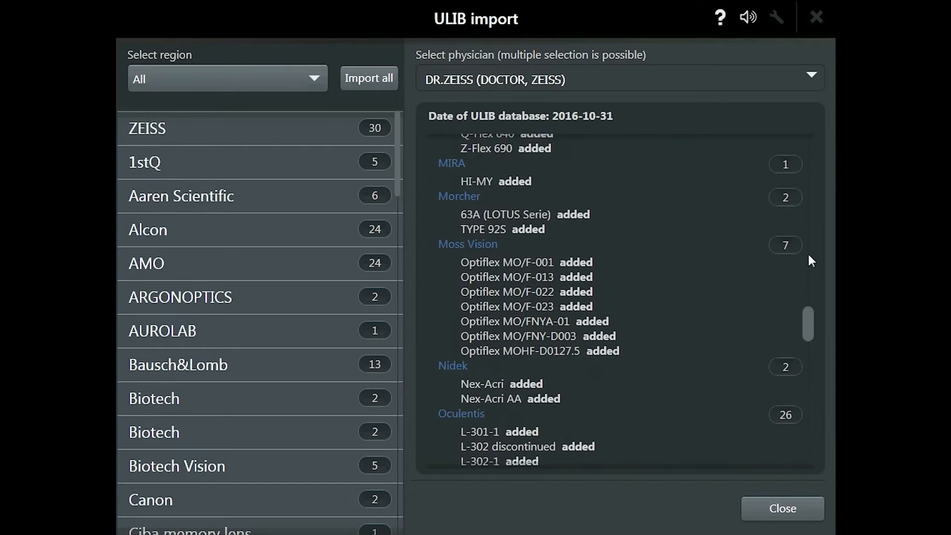
scroll("down", 3)
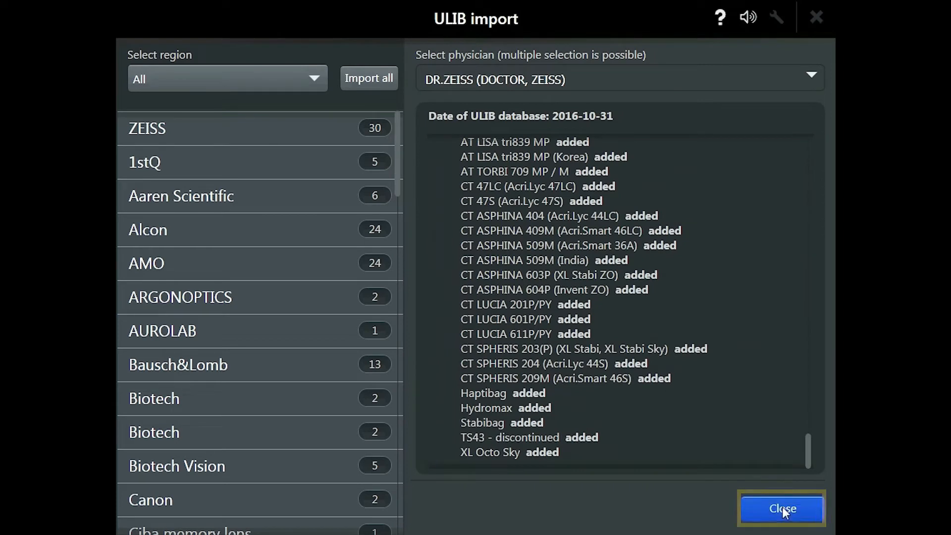
Step: Close the ULIB import and sign back in as DR.ZEISS with the password
left_click(781, 508)
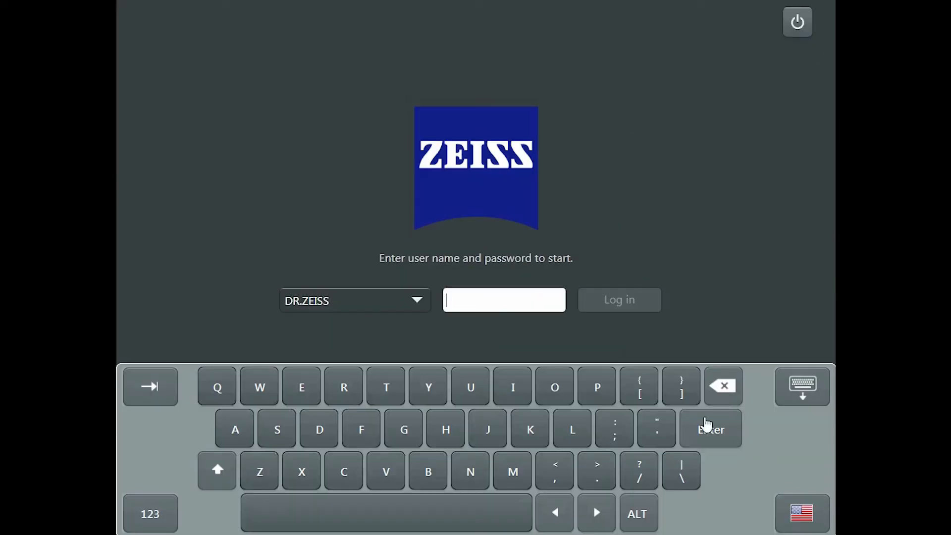
type("•")
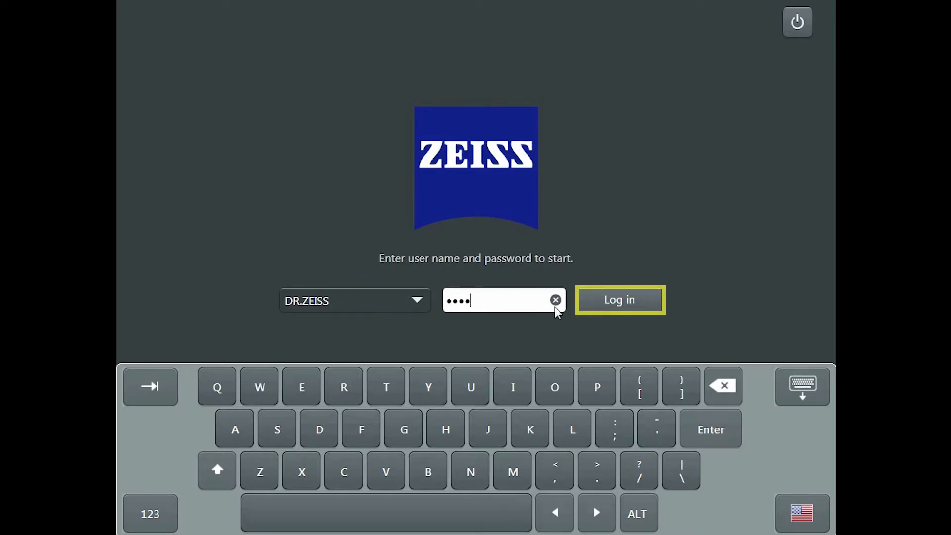
left_click(618, 299)
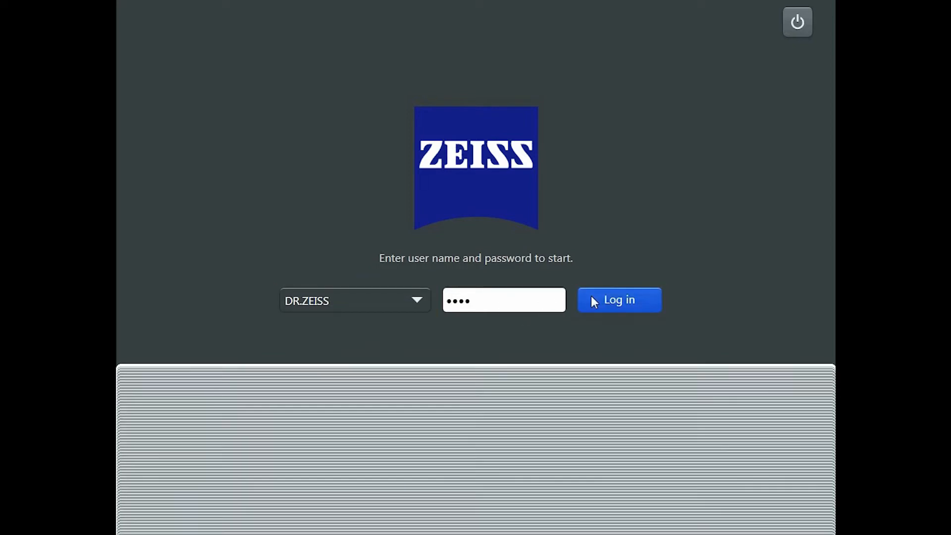
left_click(619, 299)
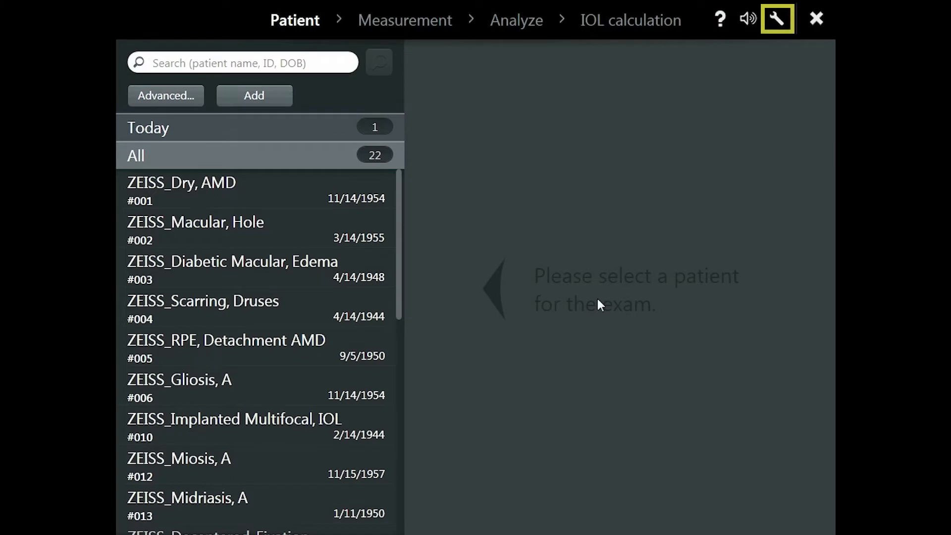
mouse_move(711, 386)
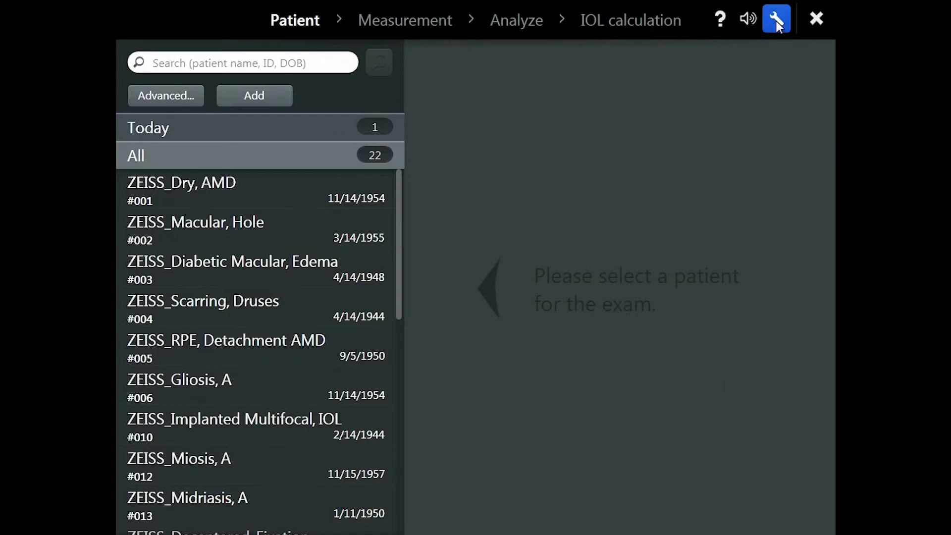
Step: Go to IOL management in Advanced settings and start the lens manager
left_click(777, 19)
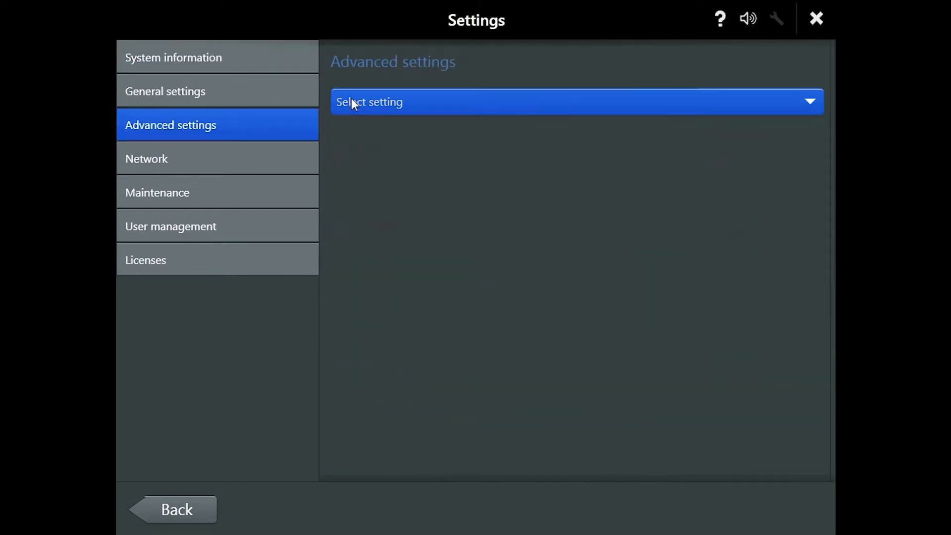
left_click(574, 101)
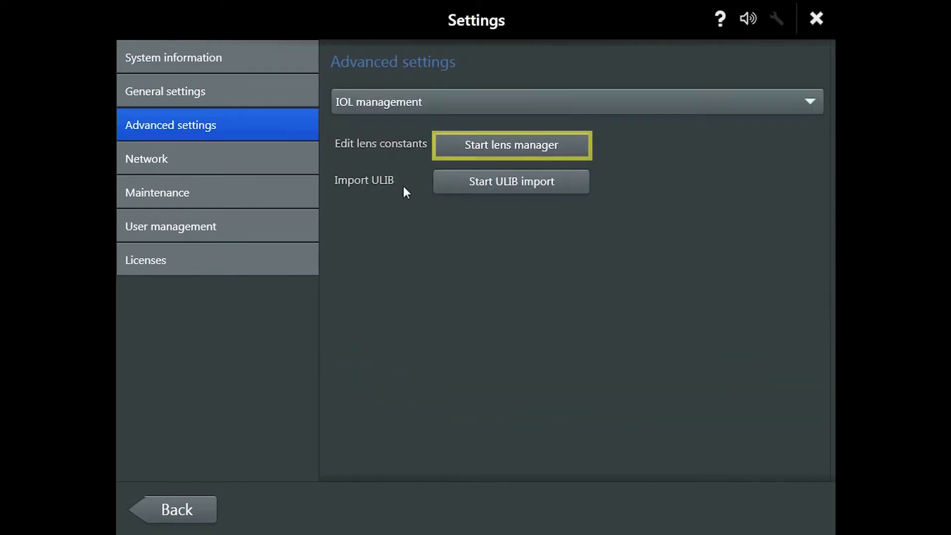
left_click(511, 145)
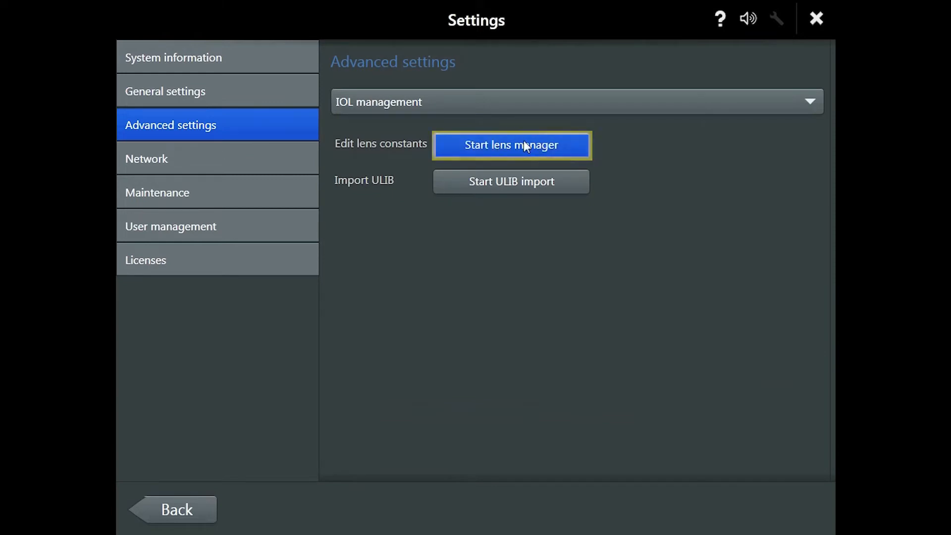
Step: Create a new lens entry with manufacturer TEST and name IOL
left_click(511, 144)
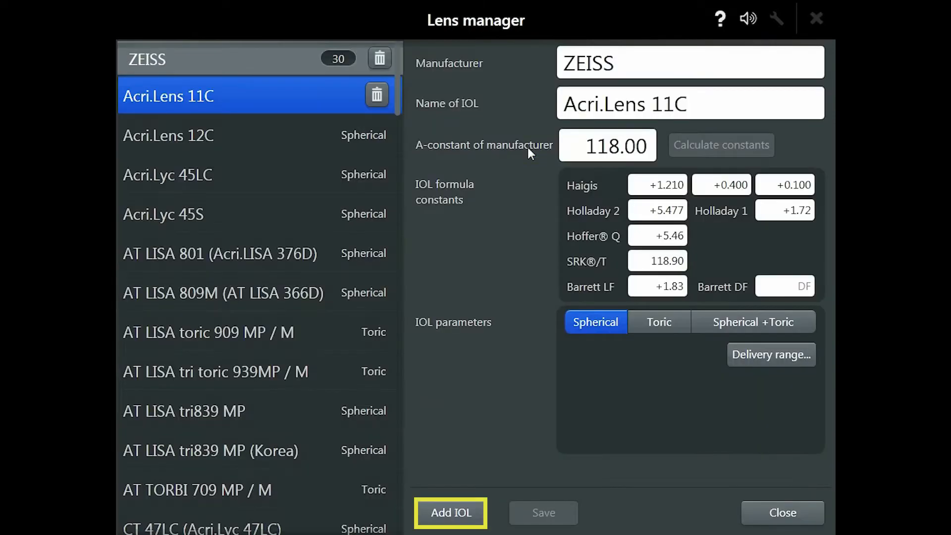
left_click(450, 512)
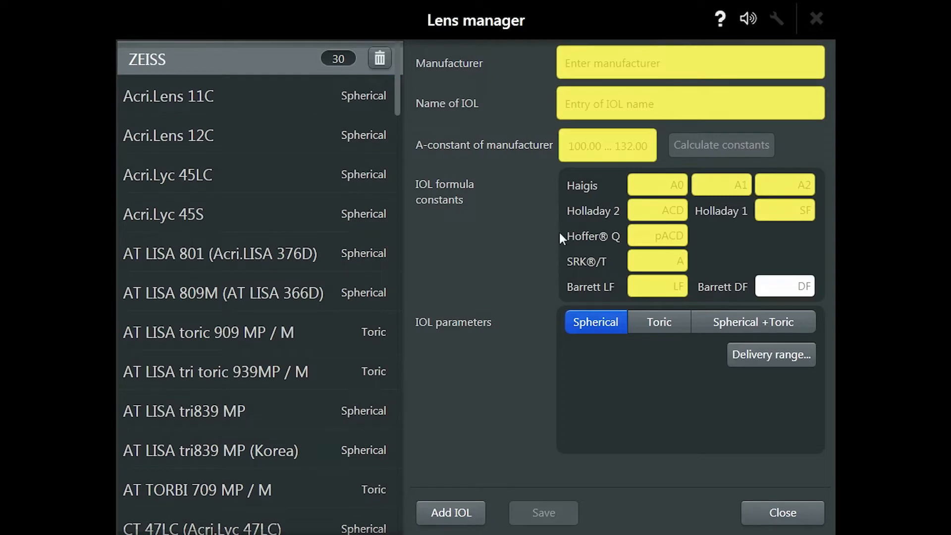
type("TEST")
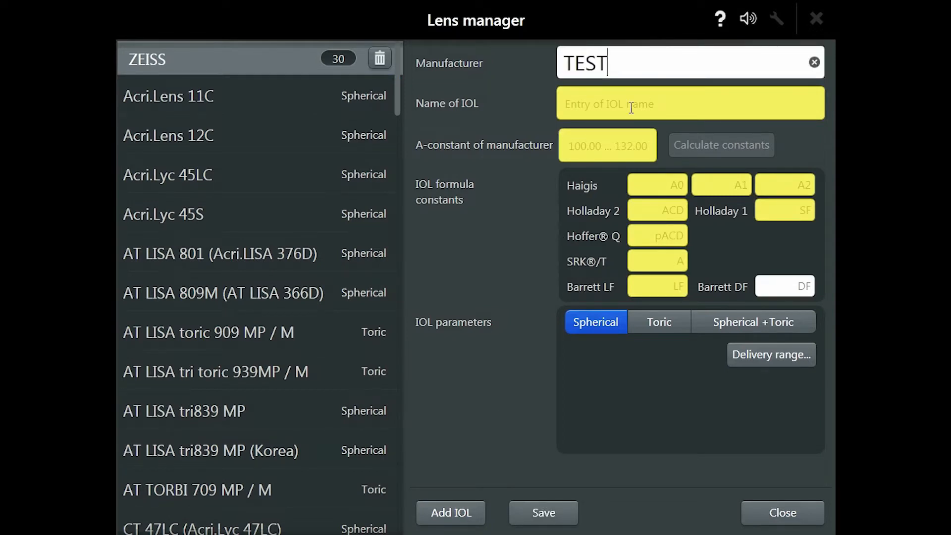
type("IOL")
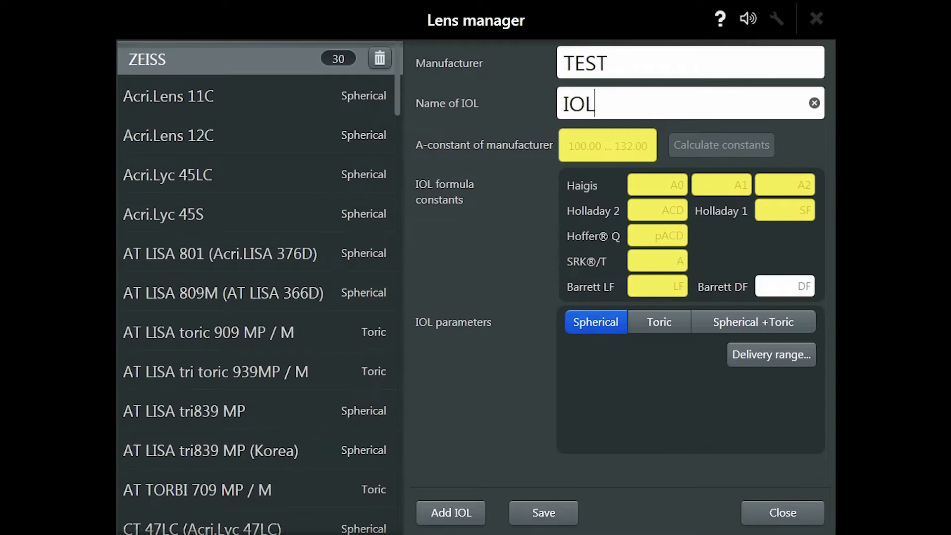
Step: Enter A-constant 119 and calculate the formula constants from it
left_click(608, 145)
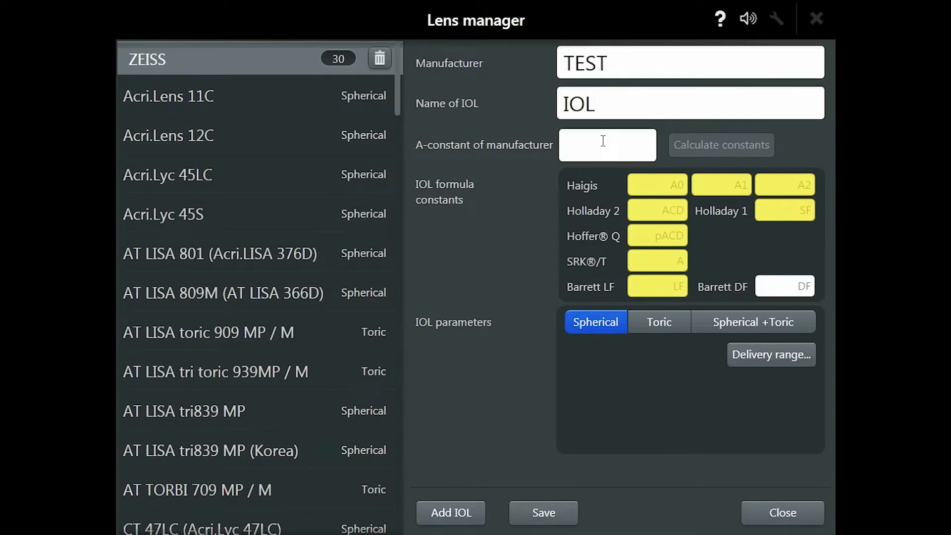
type("119")
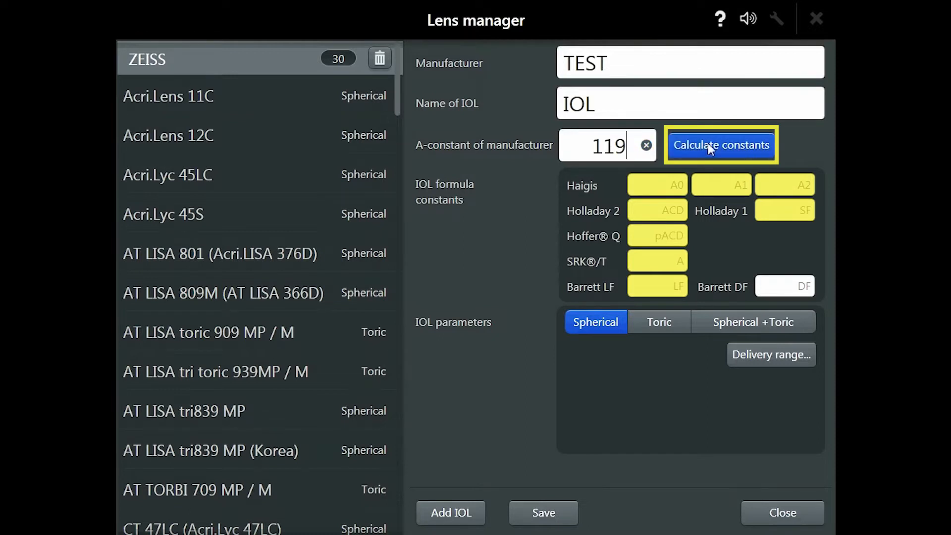
left_click(720, 144)
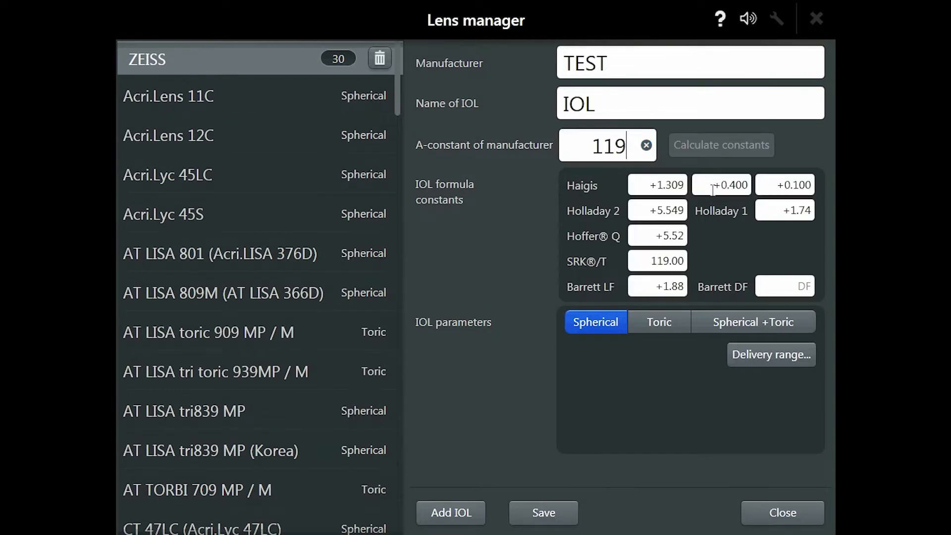
mouse_move(727, 251)
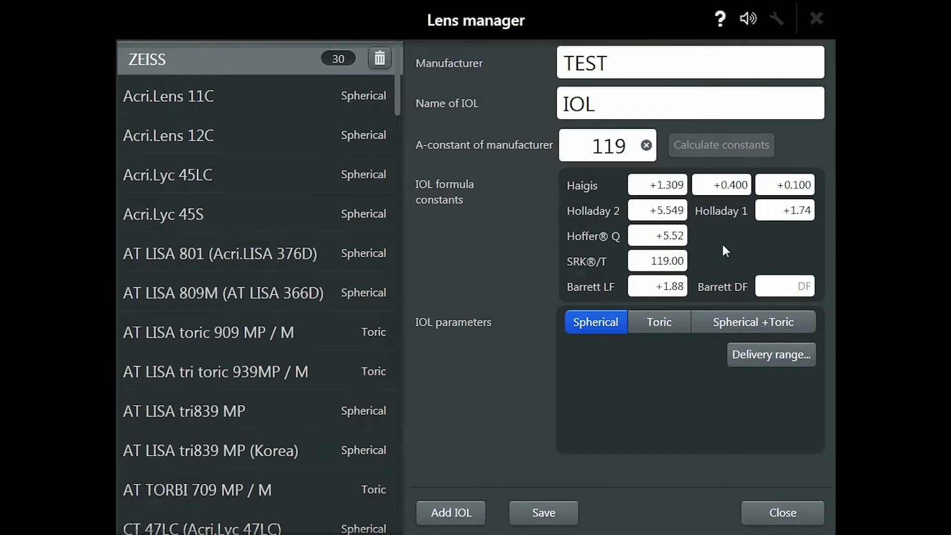
left_click(595, 322)
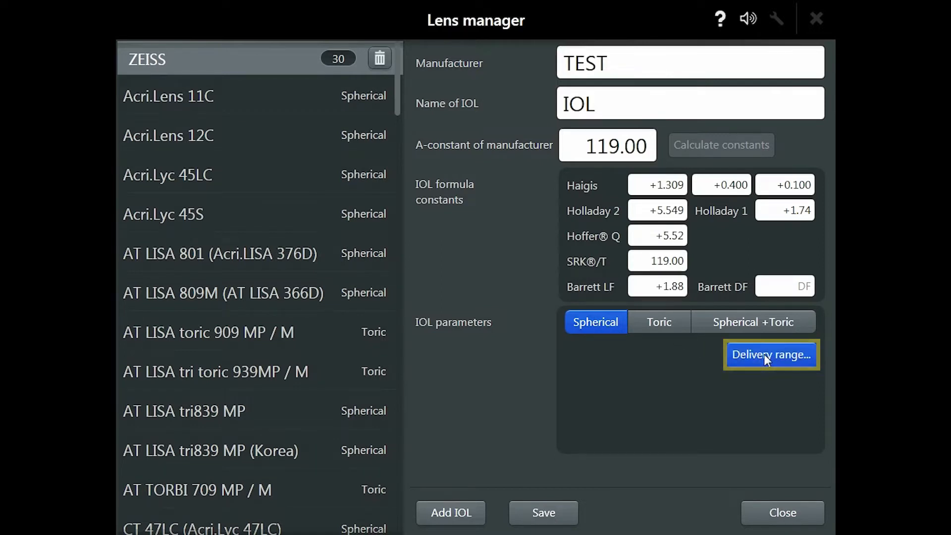
Step: Add the +0.00 to +32.00 D sphere delivery range for TEST IOL
left_click(771, 355)
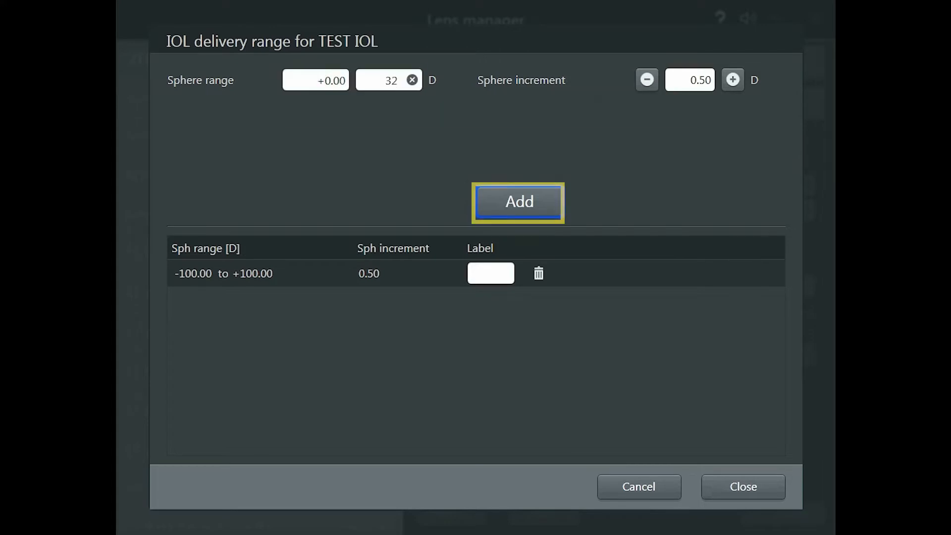
left_click(519, 202)
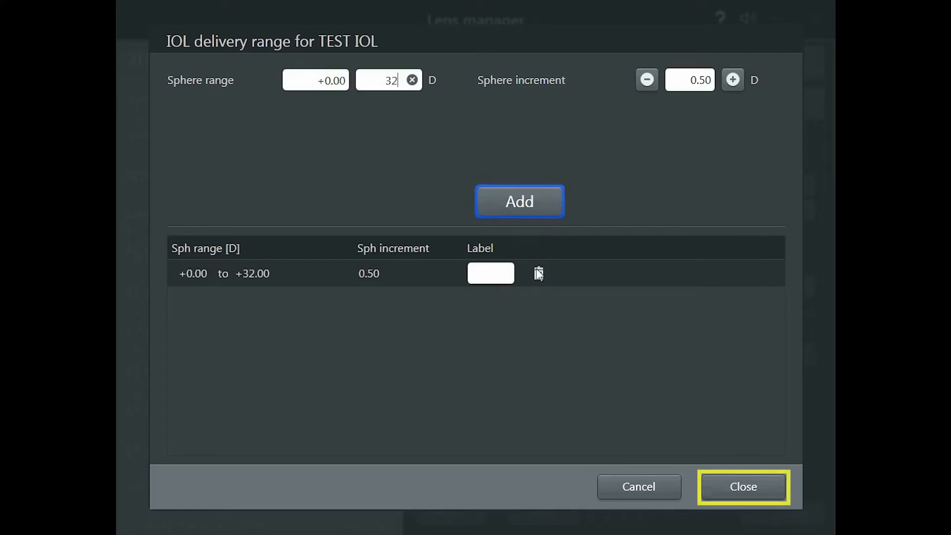
left_click(742, 487)
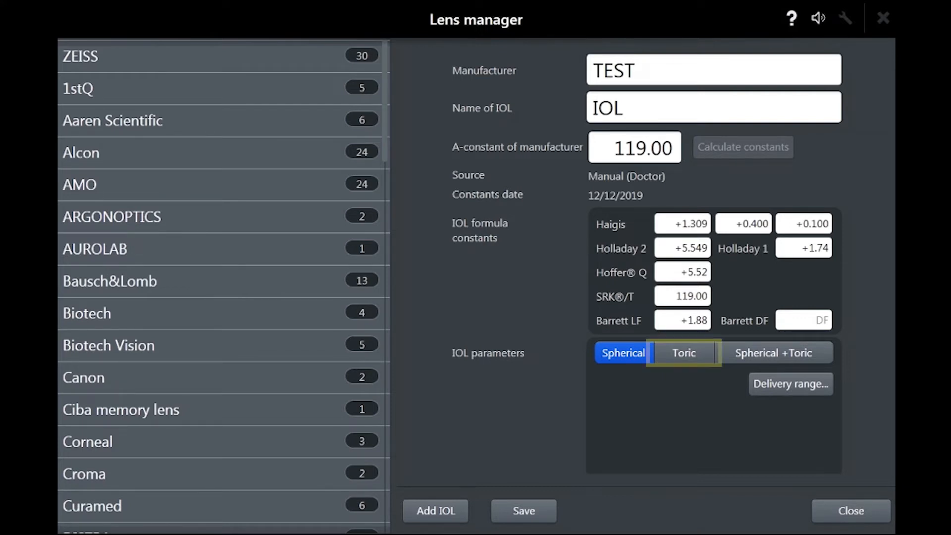
Step: Set TEST IOL to Toric, keeping SE as the refraction power reference
left_click(684, 353)
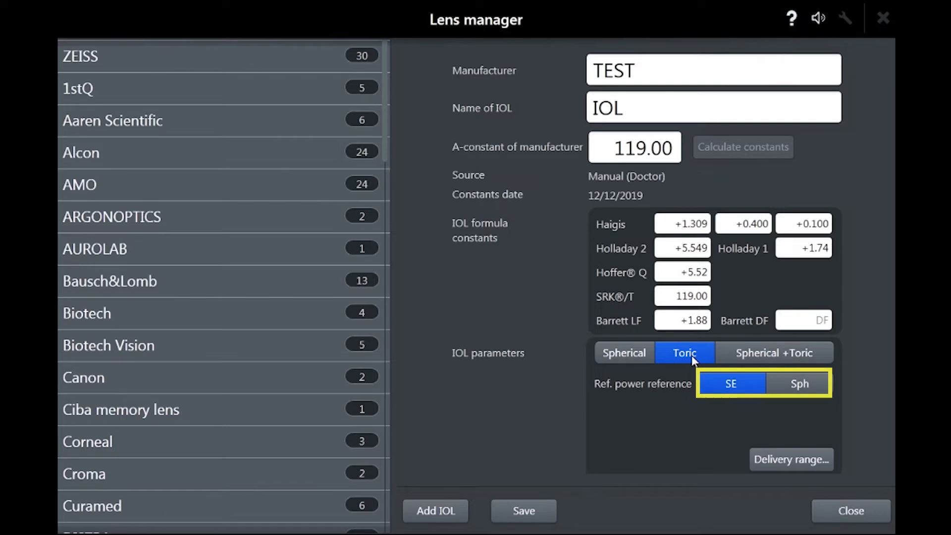
mouse_move(725, 407)
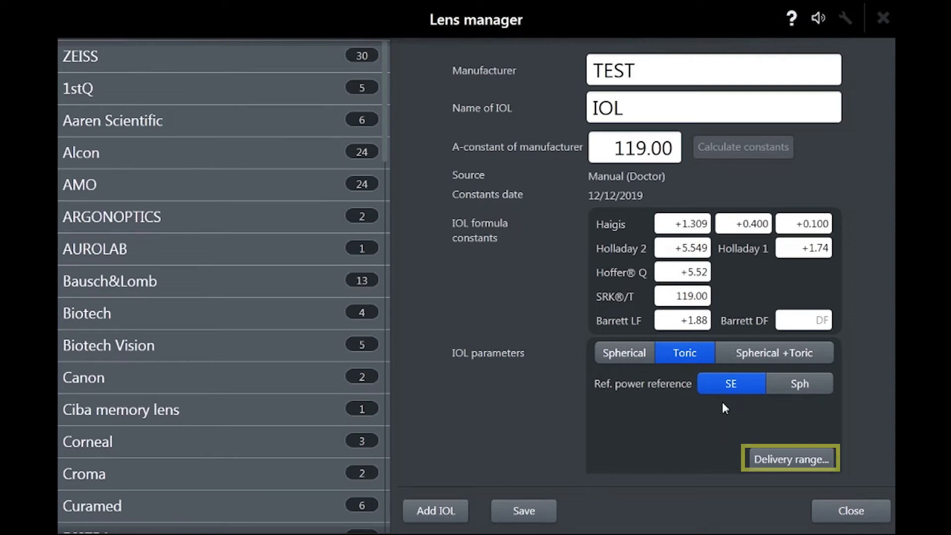
Step: Clear the existing toric range row and enter SE range -6.00 to +32.00
left_click(790, 459)
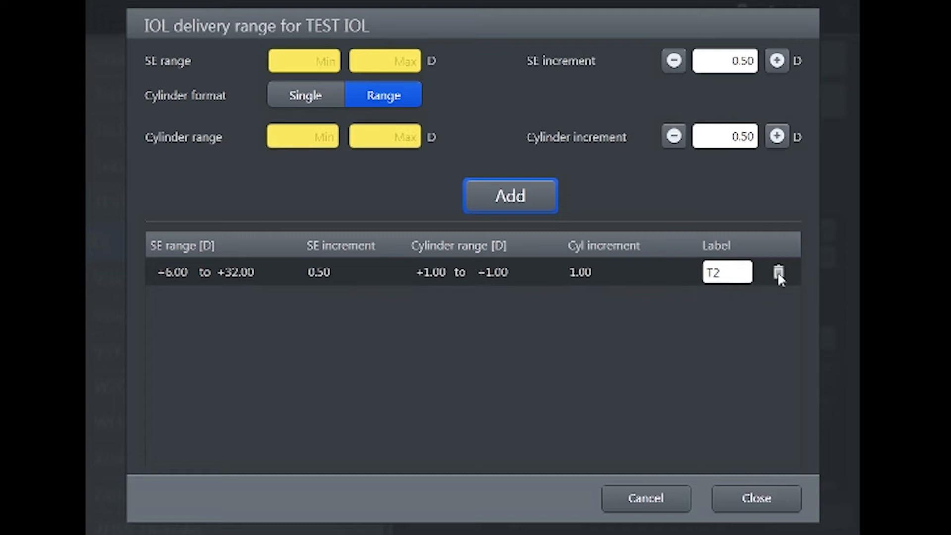
left_click(780, 273)
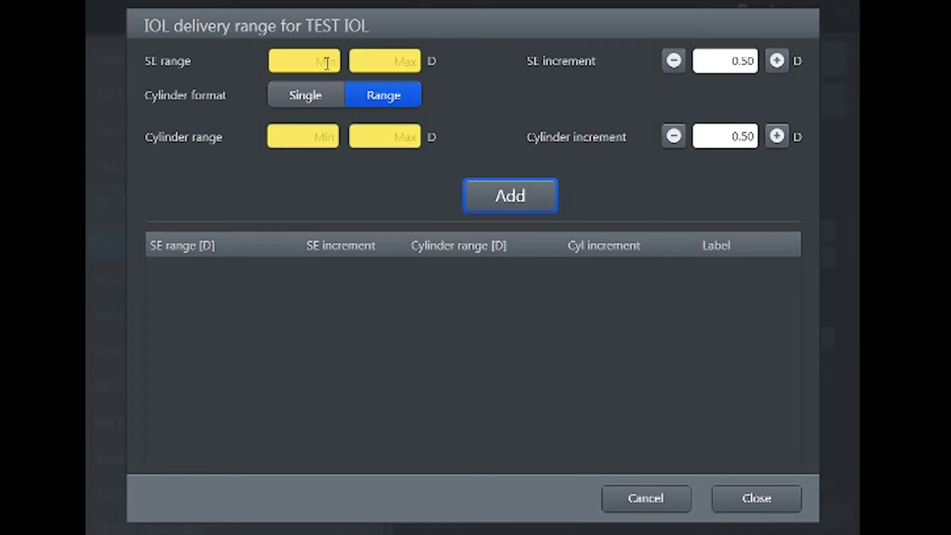
type("+6.00")
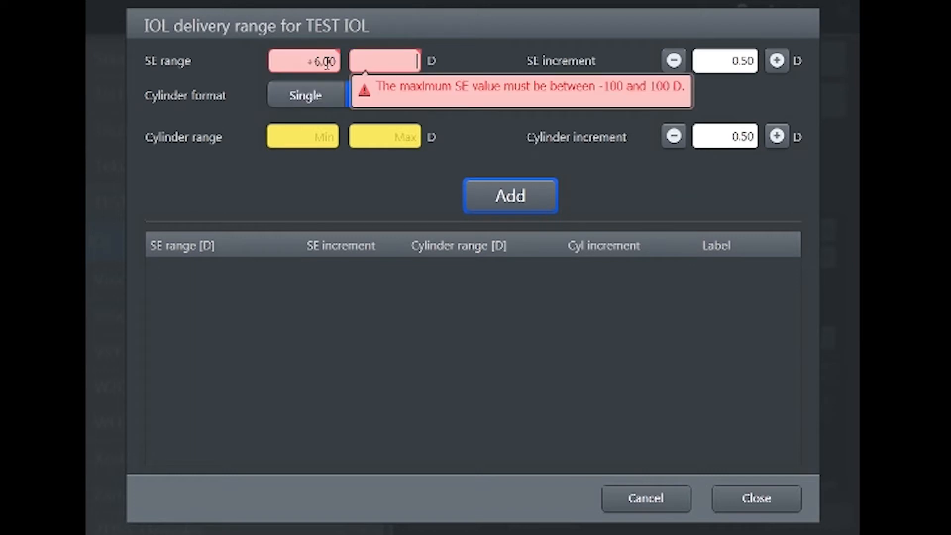
type("+32.00")
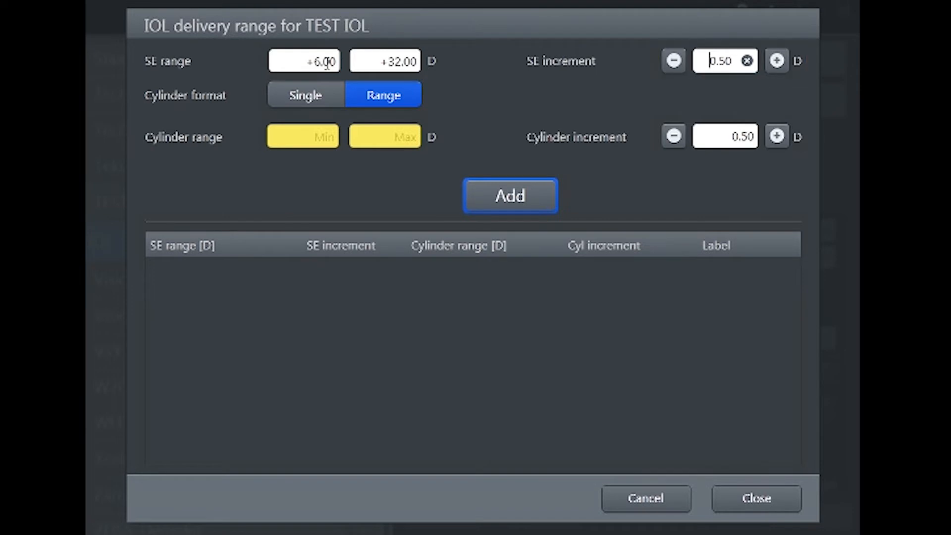
Step: Add the range with cylinder 1.00 in 1.00 steps and label it T2
left_click(382, 95)
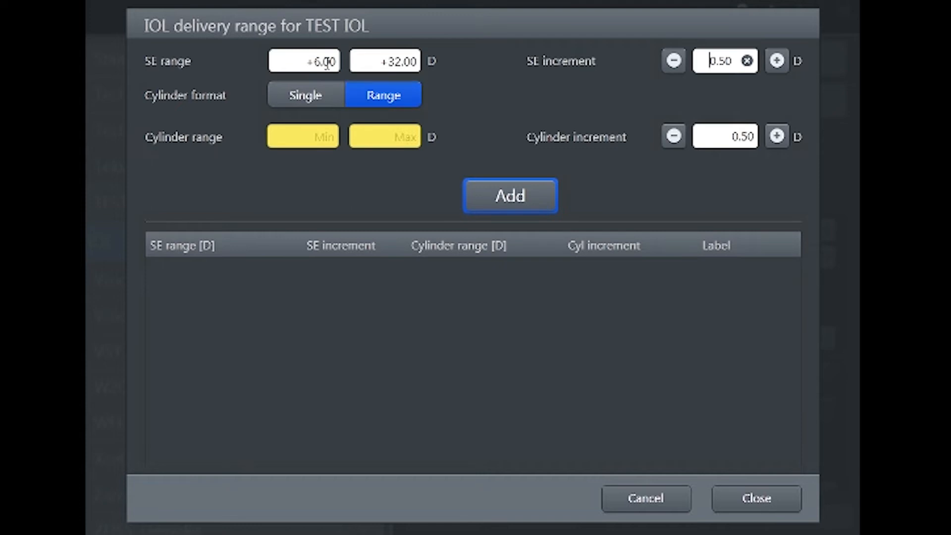
left_click(302, 136)
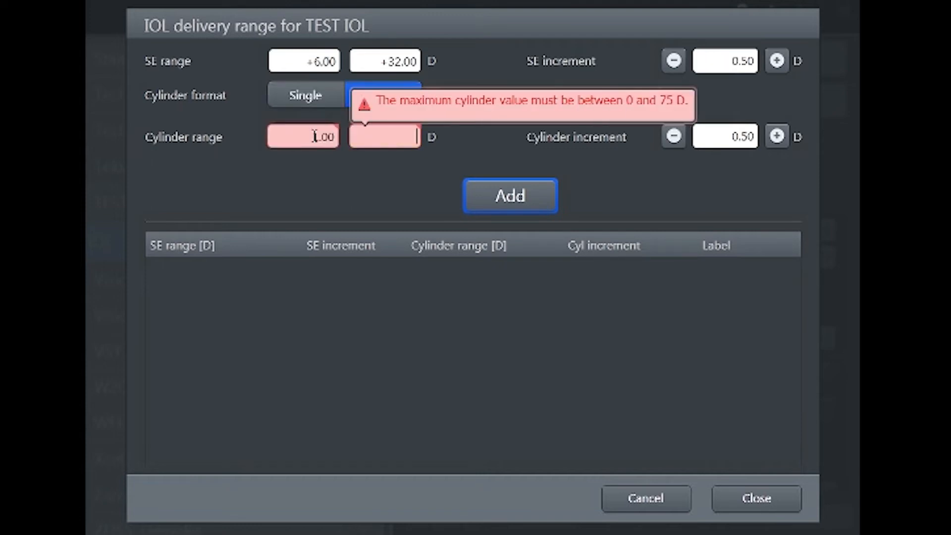
left_click(383, 96)
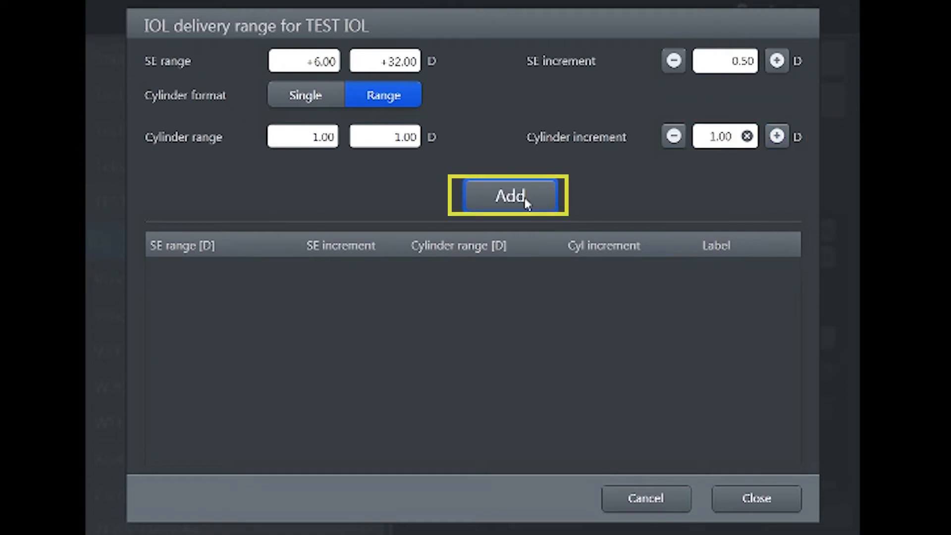
left_click(509, 195)
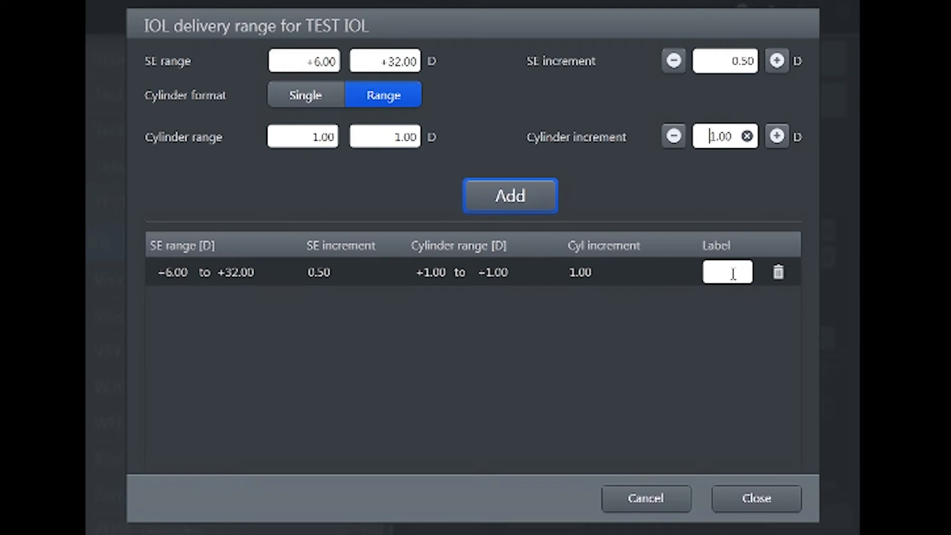
type("T2")
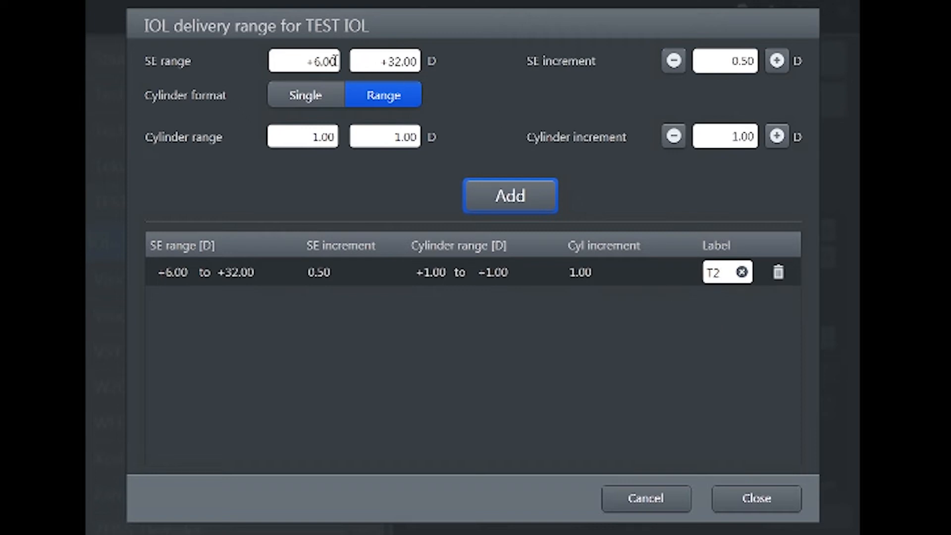
Step: Re-enter the SE range -6 to +32.00 for the second row
left_click(303, 61)
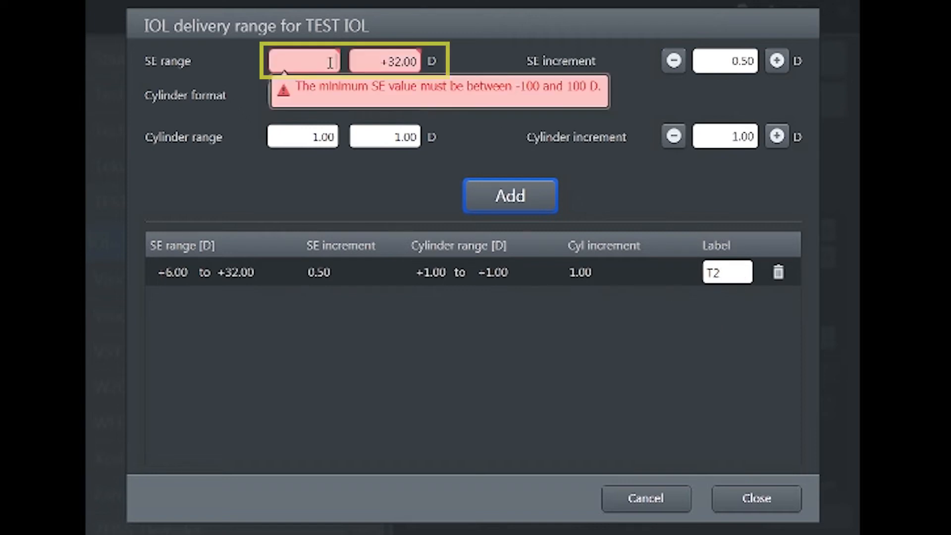
type("-")
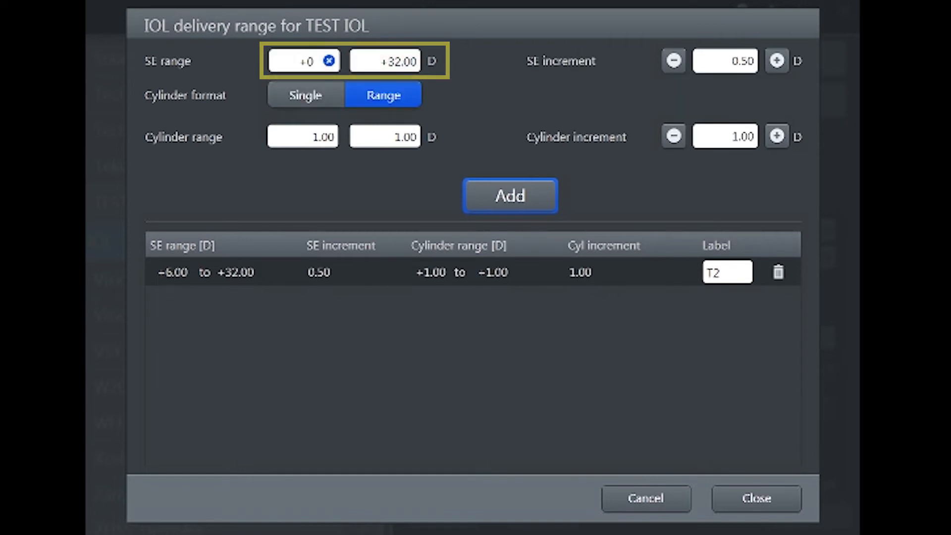
type("6.00")
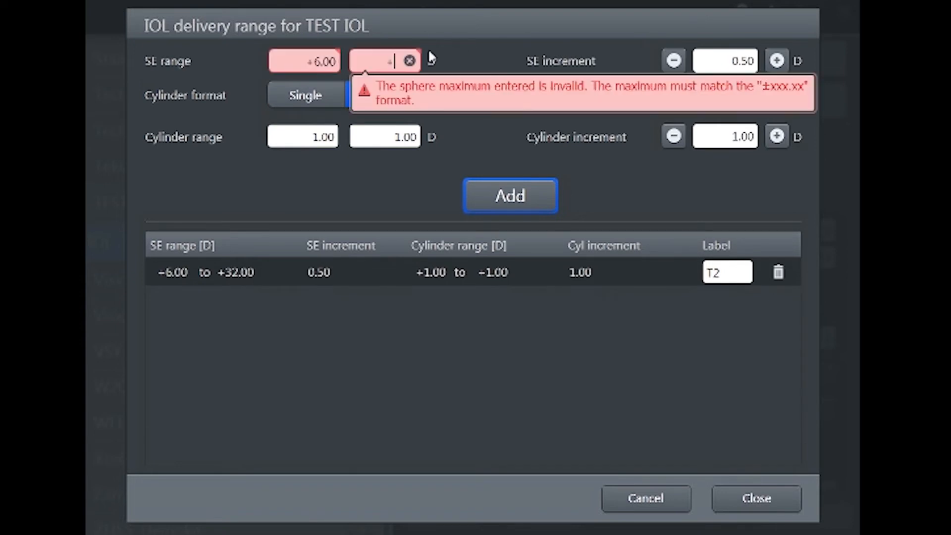
type("32.00")
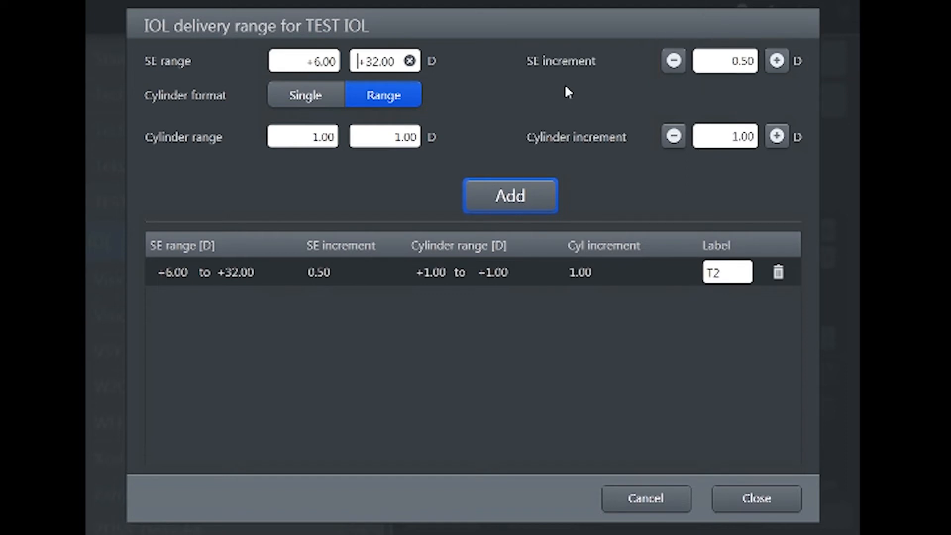
Step: Add the range with cylinder 1.50 in 0.50 steps and label it T3
left_click(382, 95)
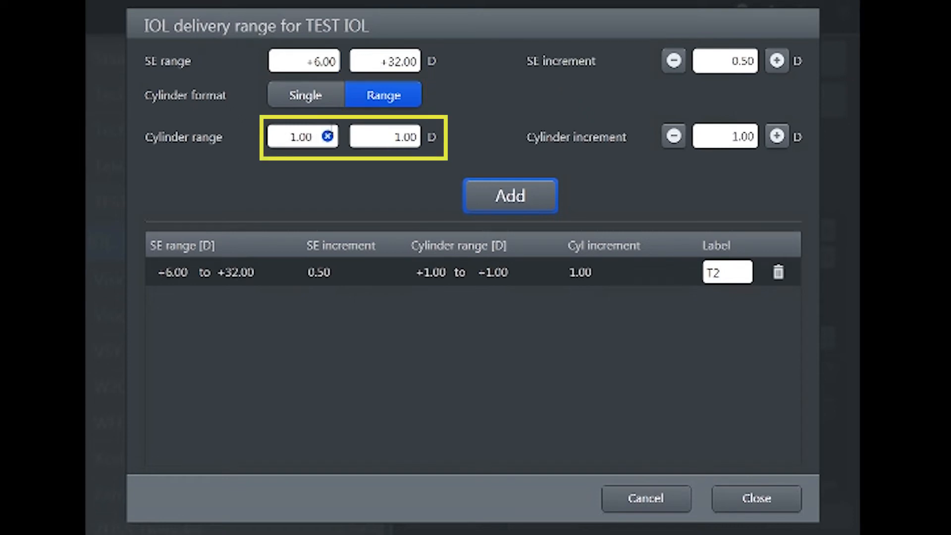
type("1.5")
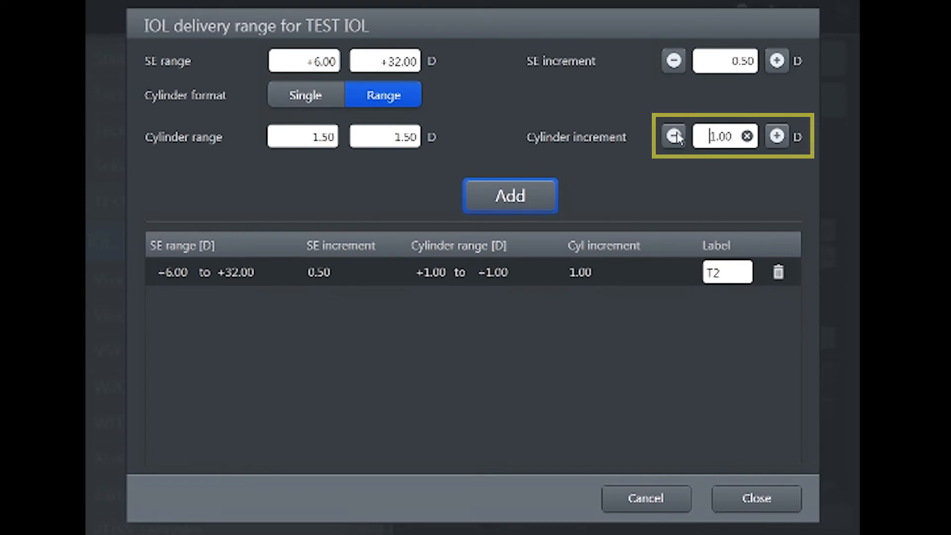
left_click(674, 135)
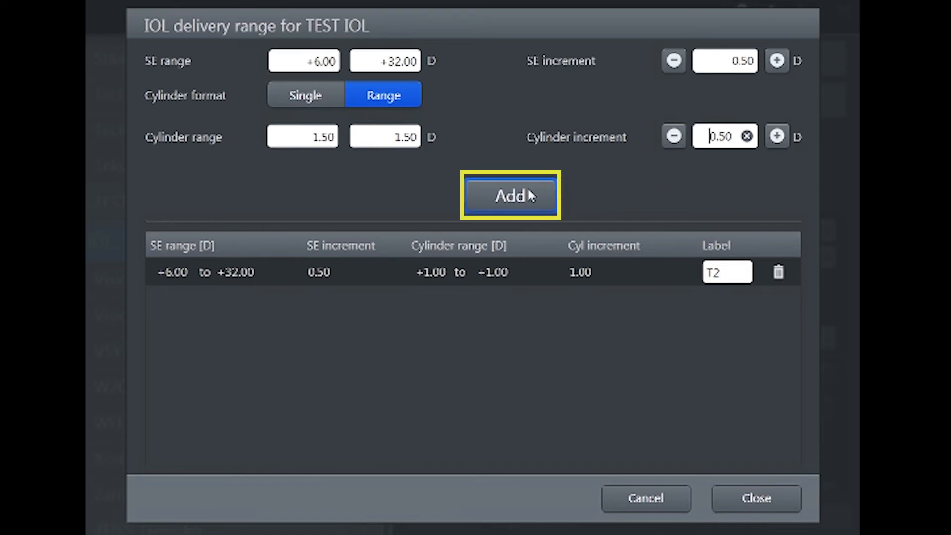
left_click(510, 195)
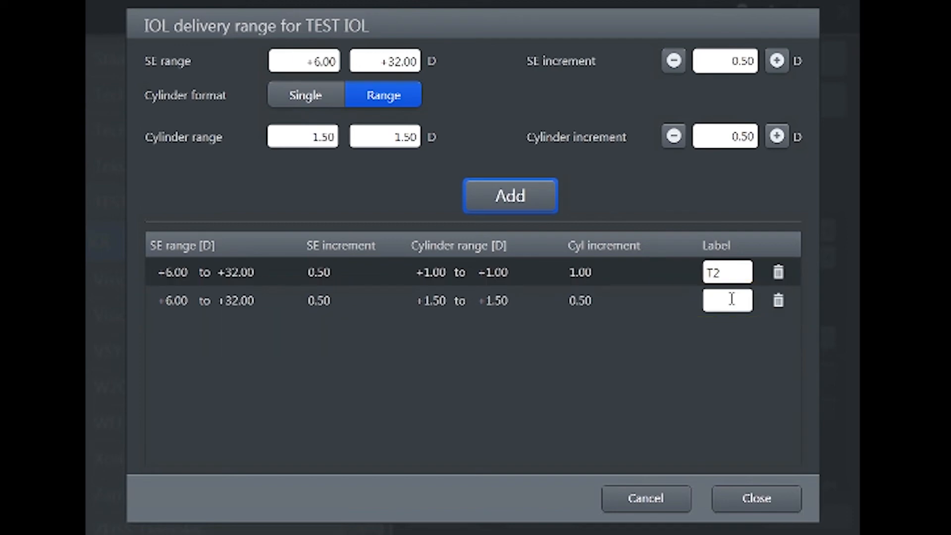
type("T")
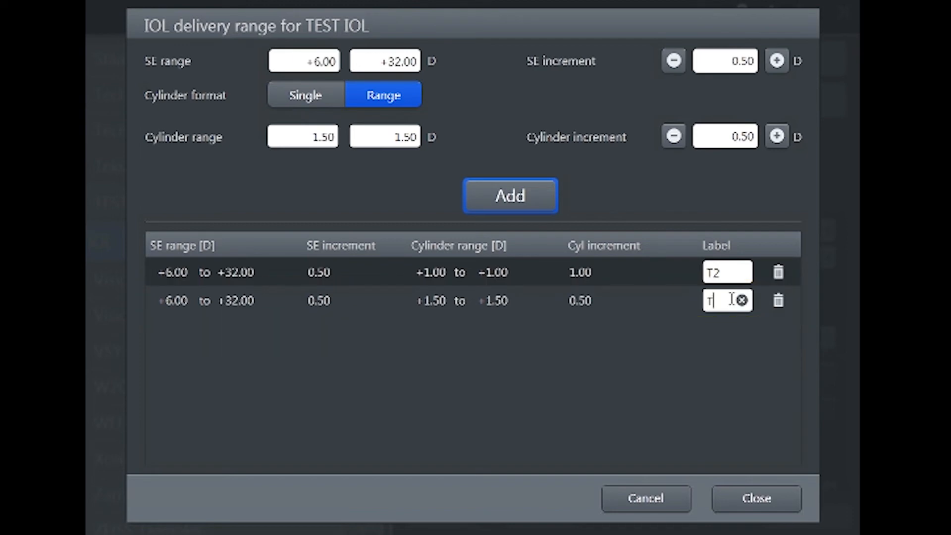
type("3")
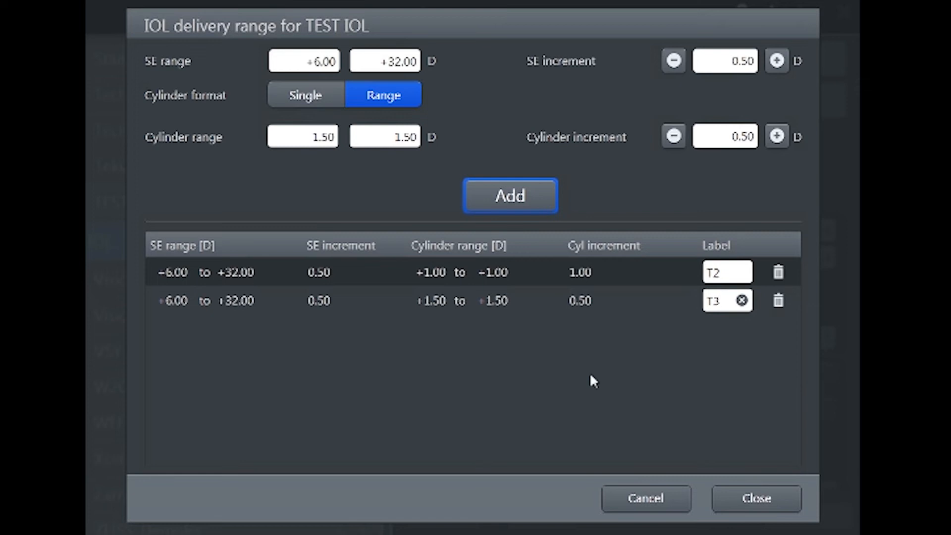
Step: Add a third delivery range: cylinder 2.25 in 0.75 increments, labelled T4
left_click(303, 60)
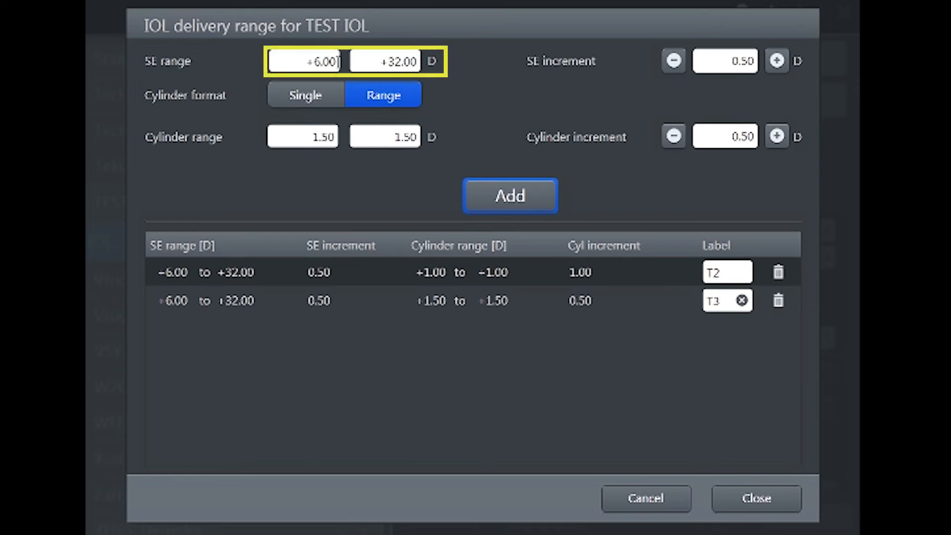
left_click(722, 300)
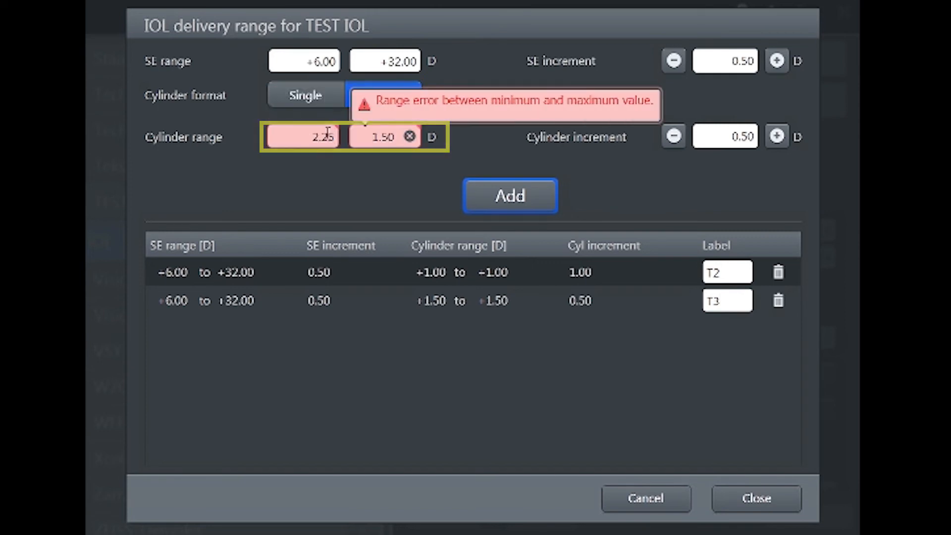
type("2.2")
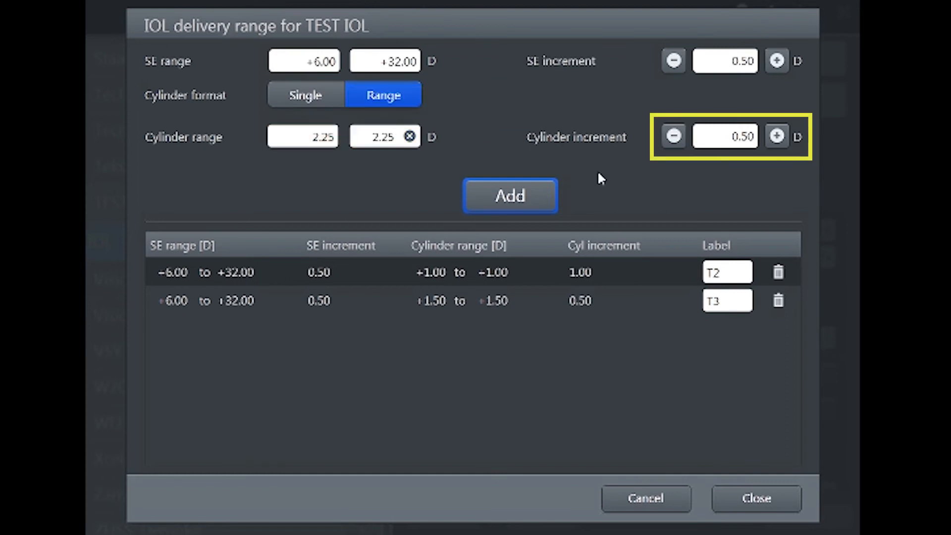
left_click(777, 136)
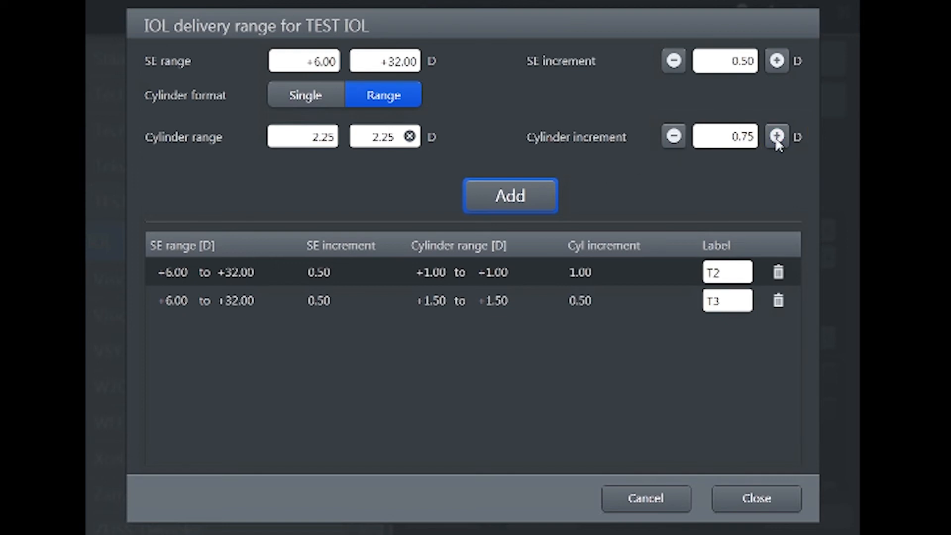
left_click(510, 195)
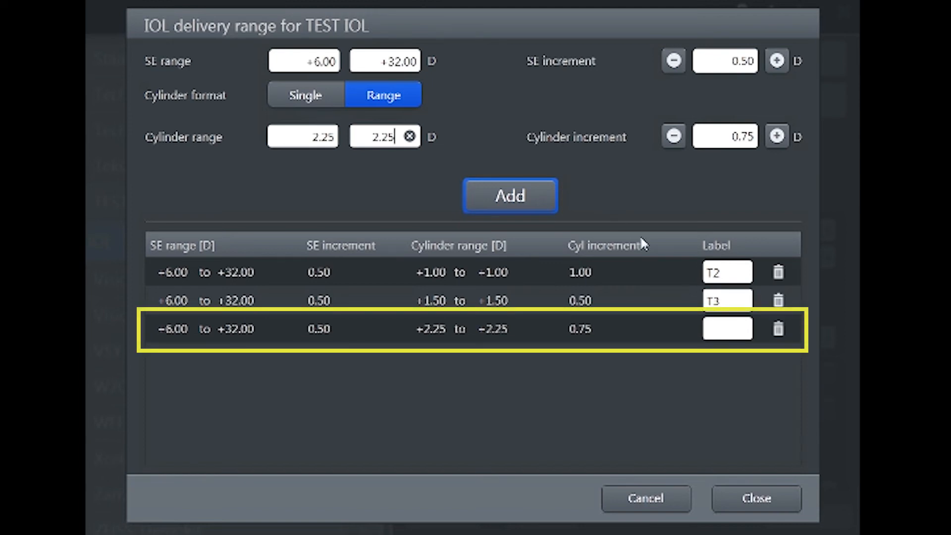
type("T4")
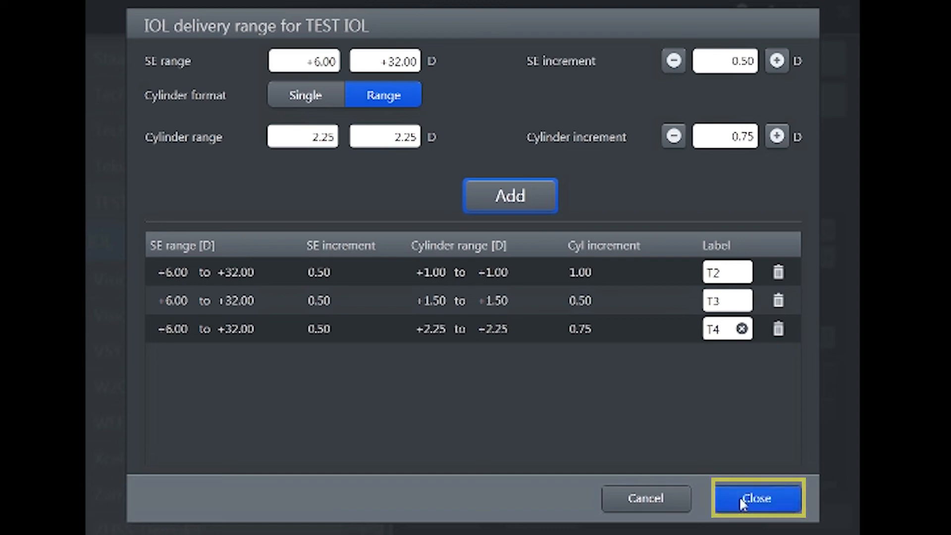
Step: Close the delivery ranges, save the TEST IOL and close Lens manager
left_click(757, 499)
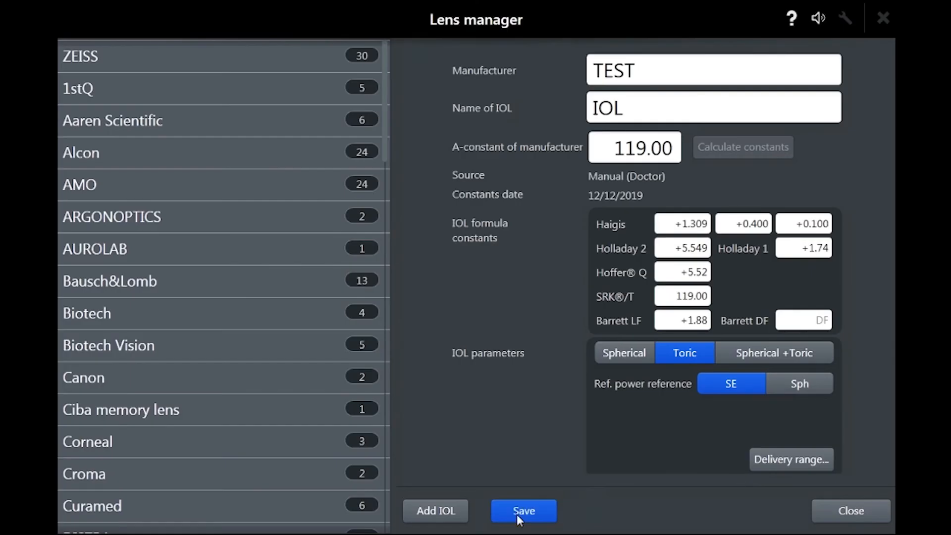
left_click(524, 510)
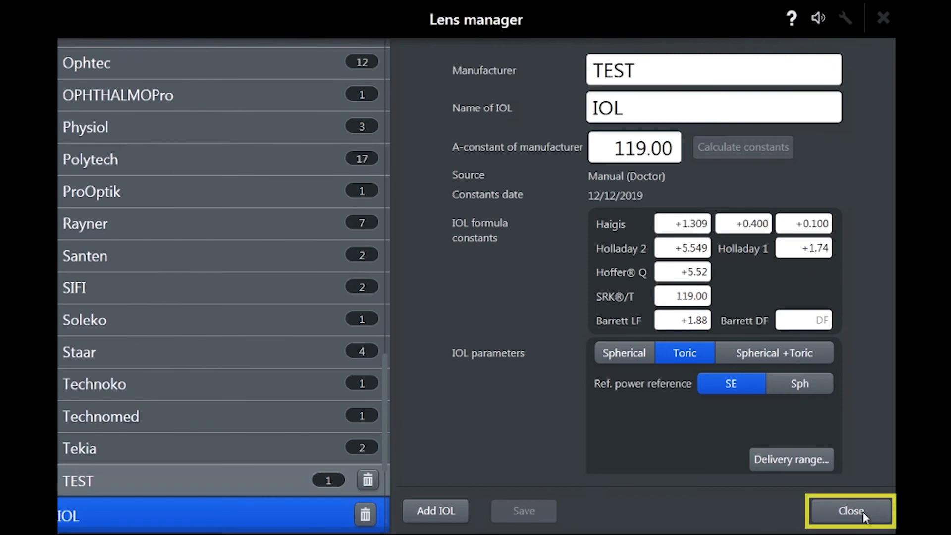
left_click(849, 510)
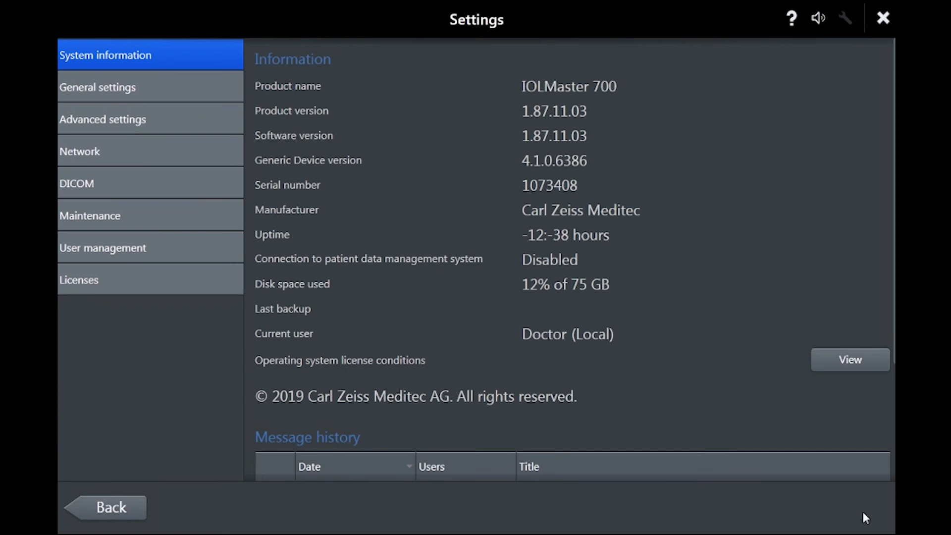
Step: Return from Settings to the patient screen listing ZEISS, TEST and its OD measurement
left_click(104, 508)
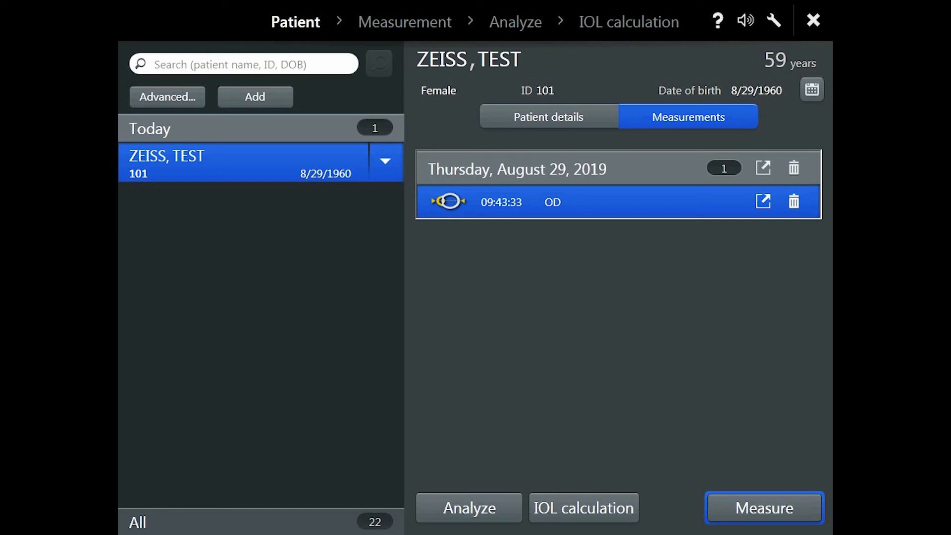
mouse_move(716, 20)
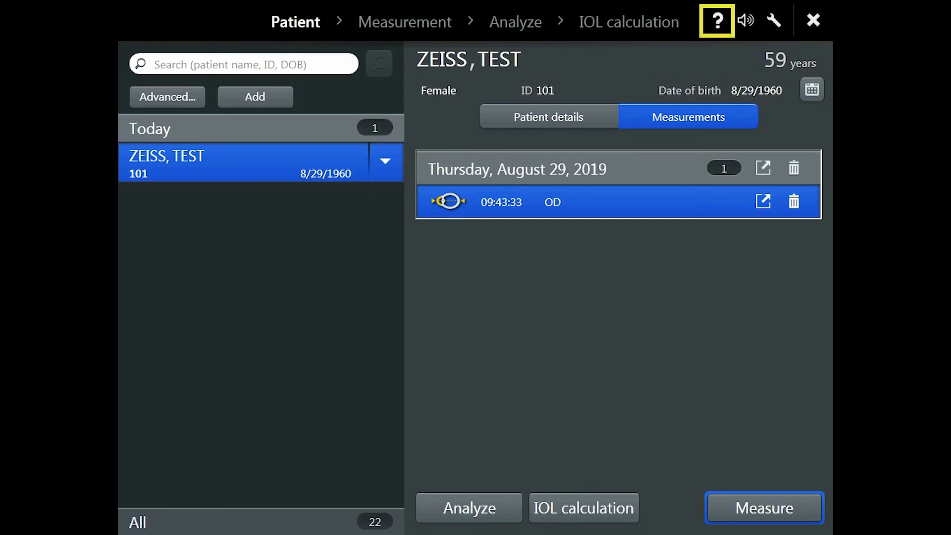